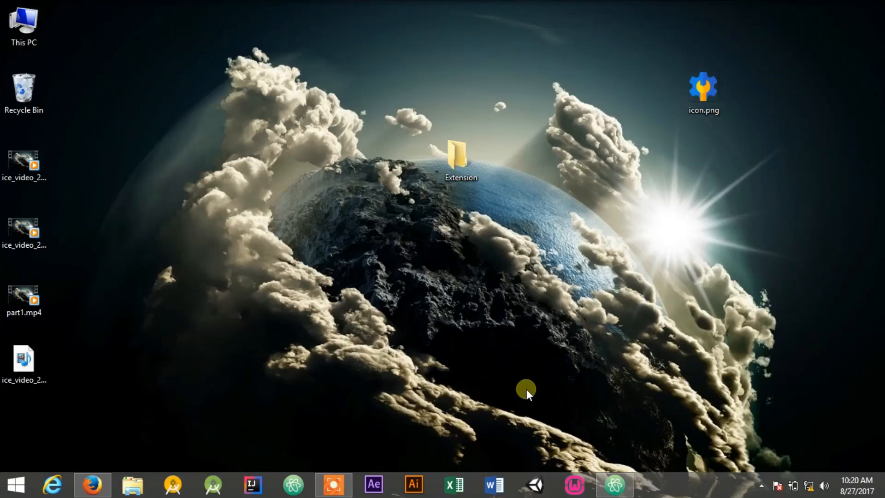
- Move icon.png from the desktop into the Extension folder
{"action": "left_click", "coordinate": [461, 161]}
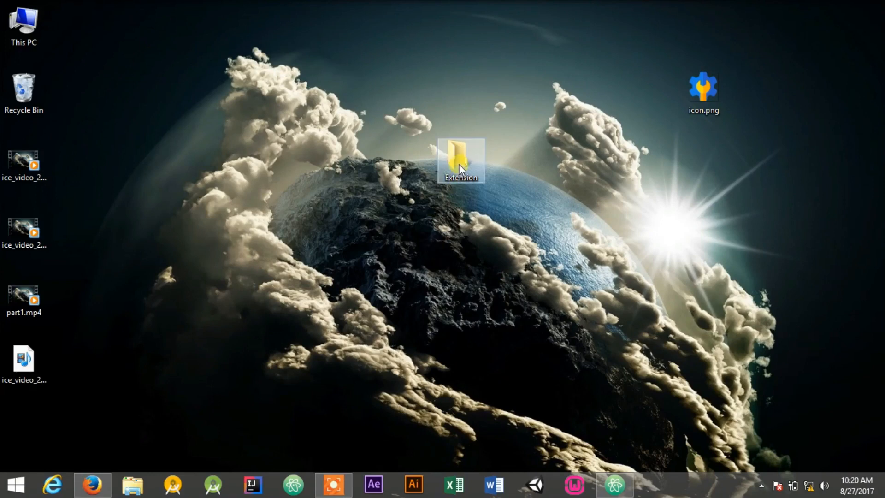
{"action": "left_click", "coordinate": [702, 93]}
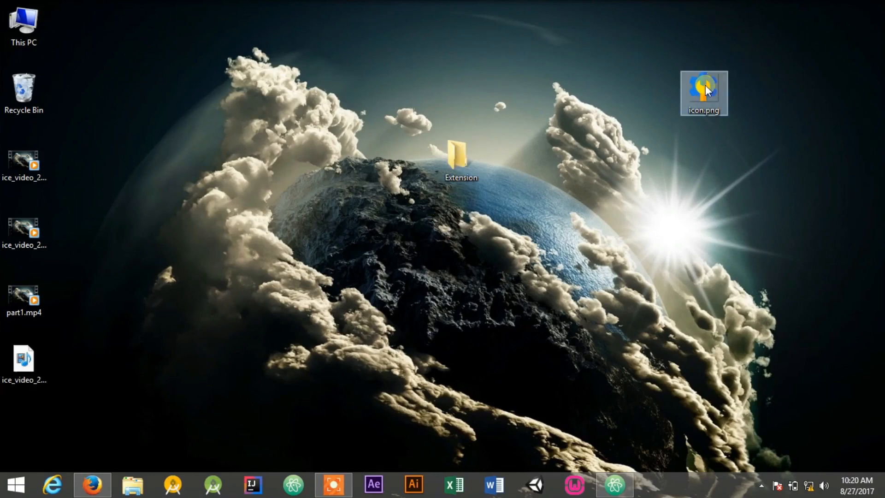
{"action": "left_click_drag", "start_coordinate": [703, 93], "coordinate": [460, 90]}
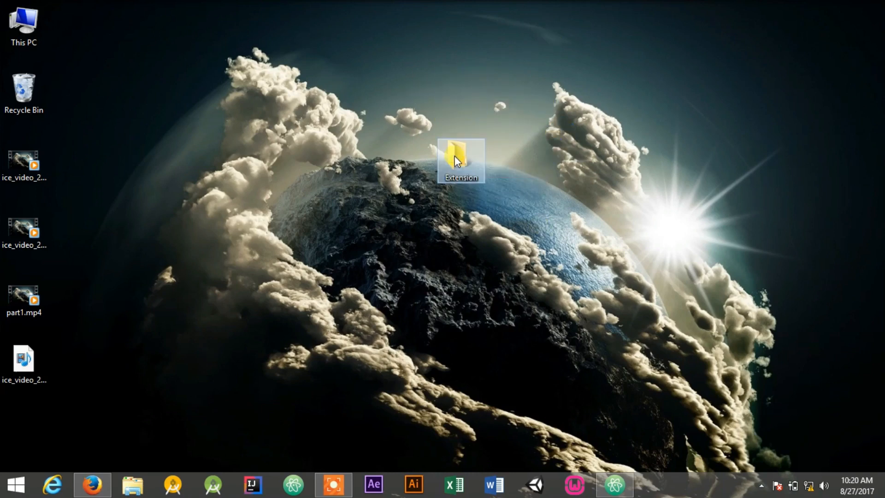
- Open Extension as an Atom project and create empty manifest.json, my.html and my.js files
{"action": "double_click", "coordinate": [460, 159]}
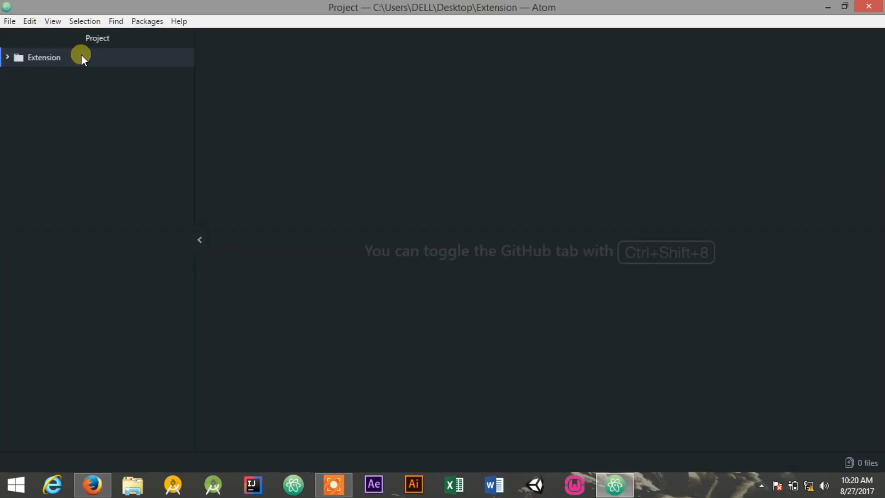
{"action": "mouse_move", "coordinate": [350, 123]}
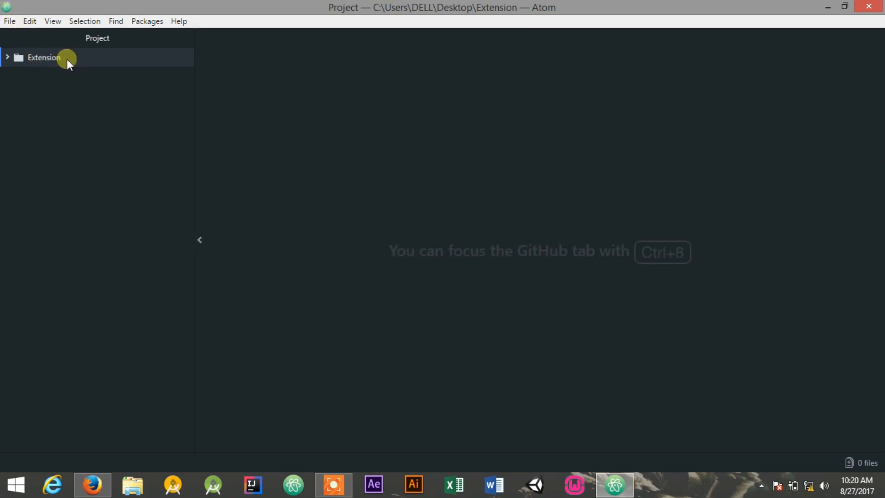
{"action": "right_click", "coordinate": [43, 57]}
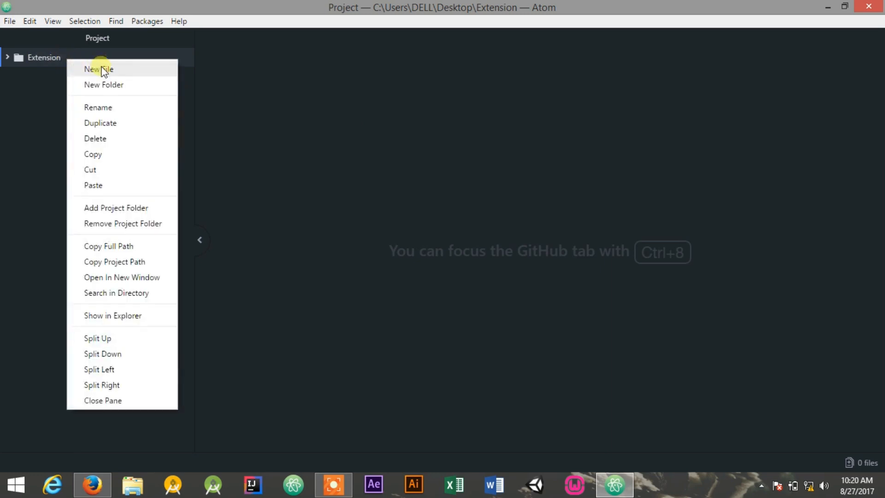
{"action": "left_click", "coordinate": [98, 69]}
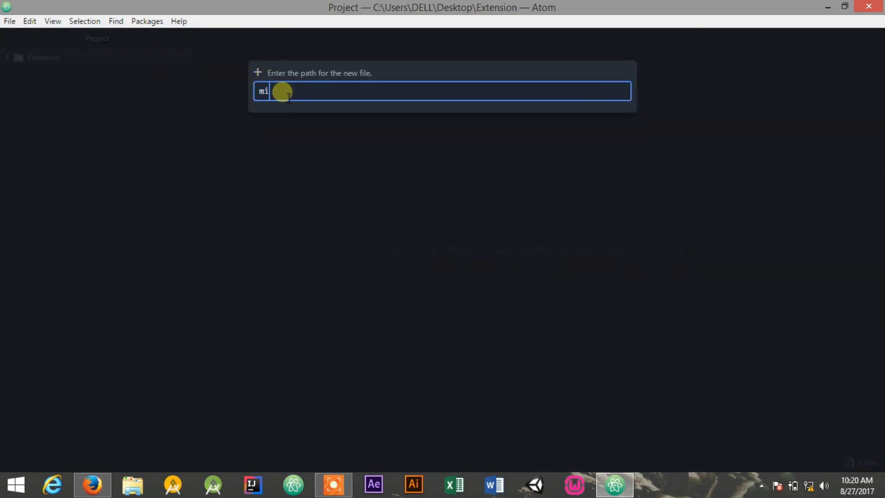
{"action": "type", "text": "anis"}
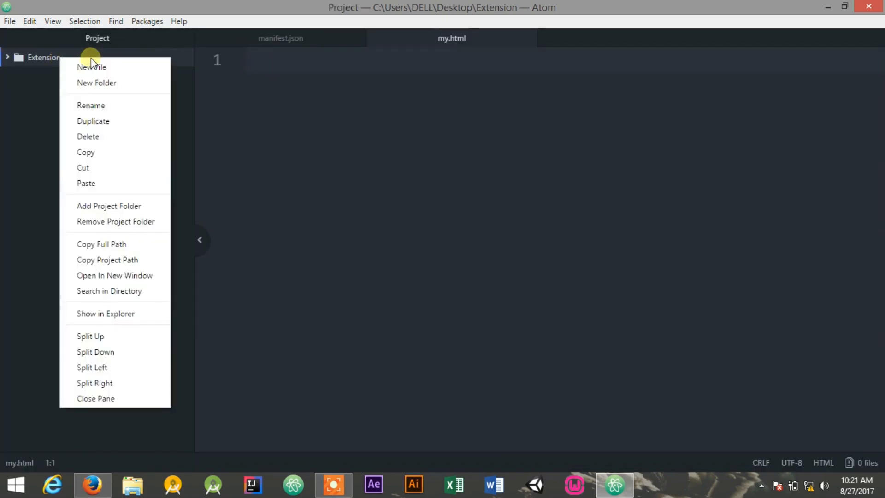
{"action": "left_click", "coordinate": [91, 67]}
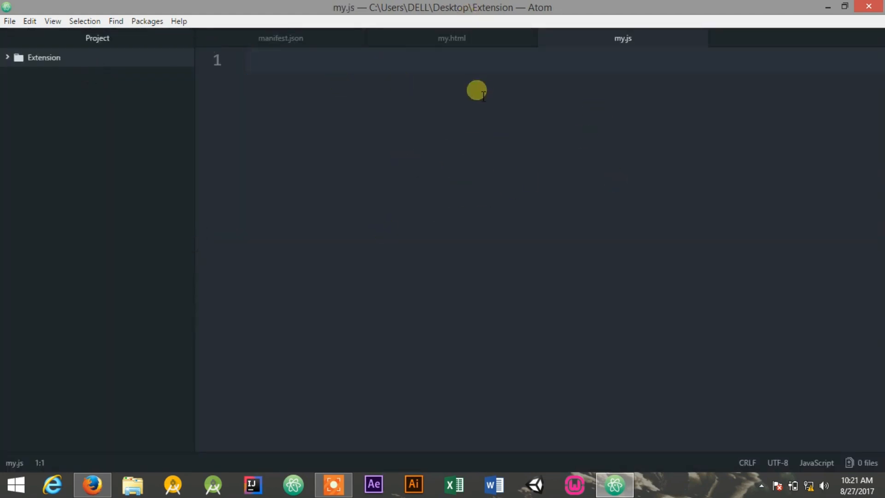
- In manifest.json, add manifest_version 2 and name "SnatchDreams"
{"action": "left_click", "coordinate": [280, 37]}
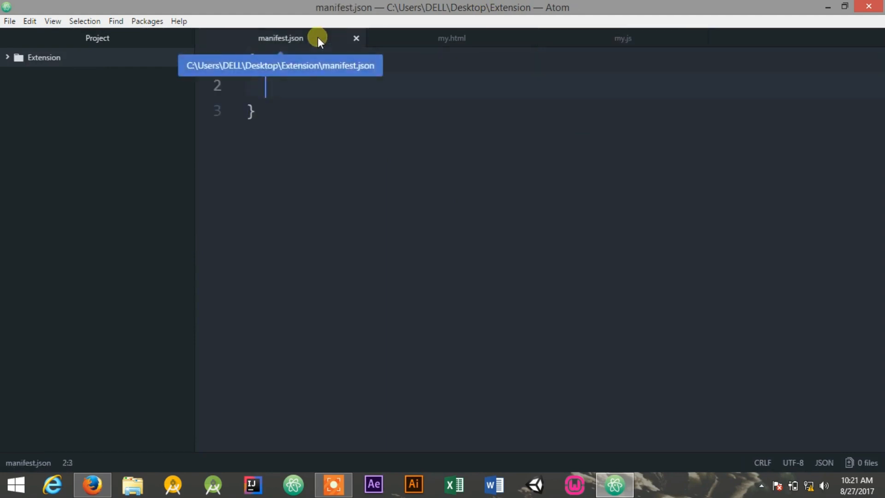
{"action": "type", "text": "m"}
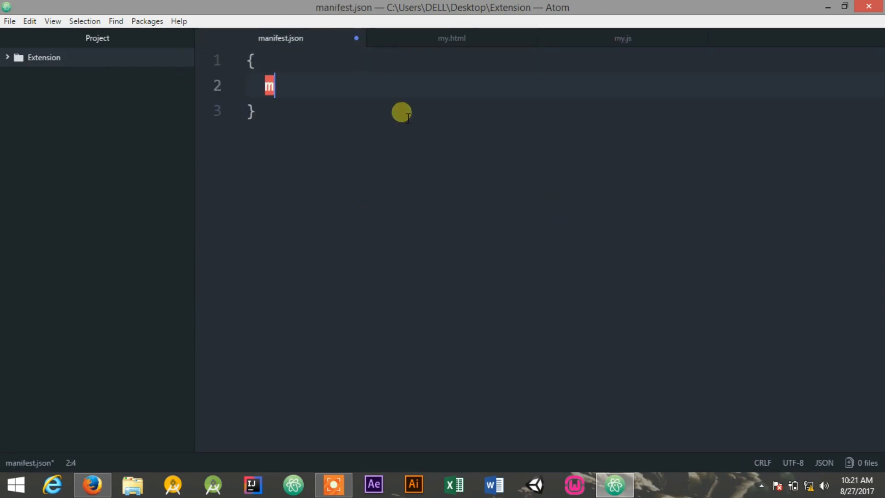
{"action": "type", "text": "\"anif\""}
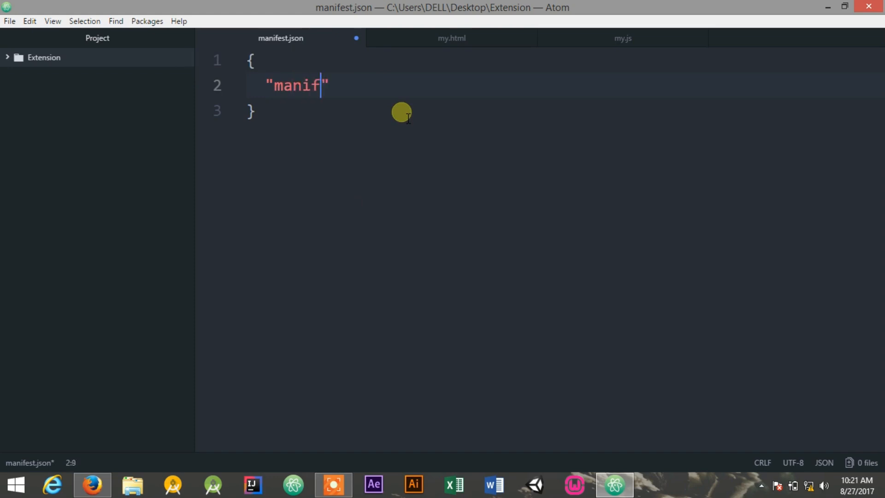
{"action": "type", "text": "est_v"}
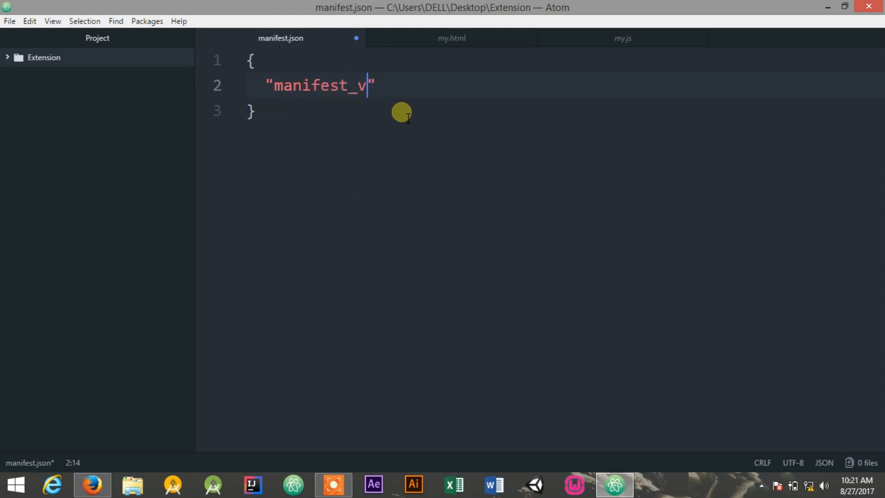
{"action": "type", "text": "ersion\":"}
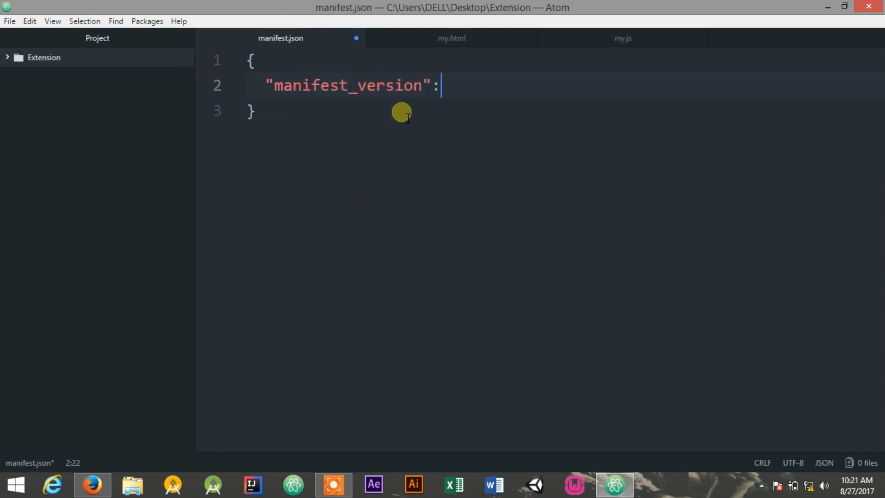
{"action": "type", "text": "2,"}
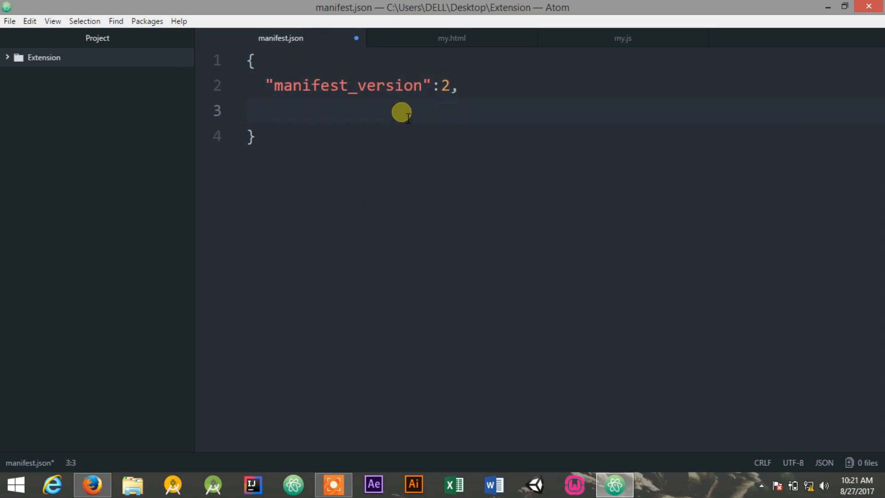
{"action": "type", "text": "\"name\""}
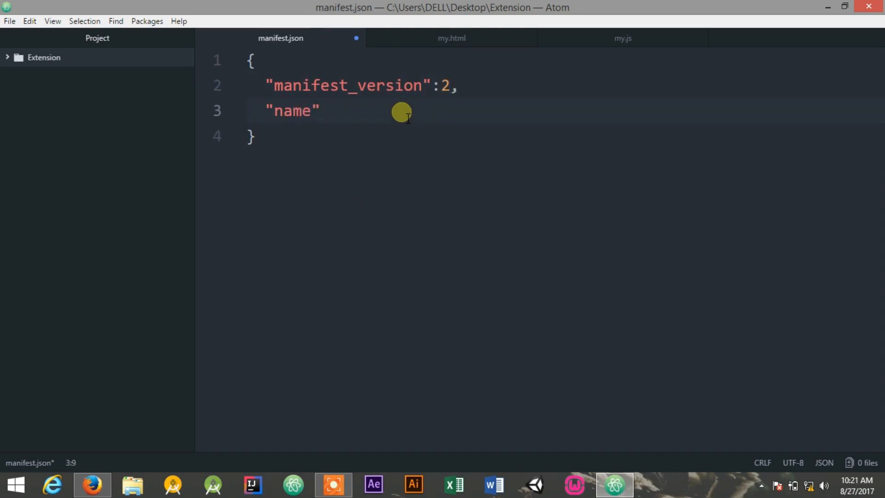
{"action": "type", "text": ":\"S\""}
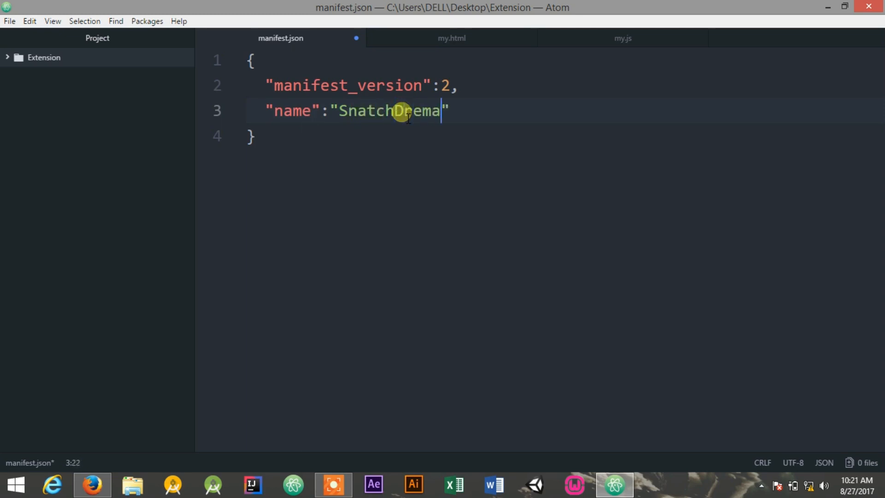
{"action": "key", "text": "Backspace"}
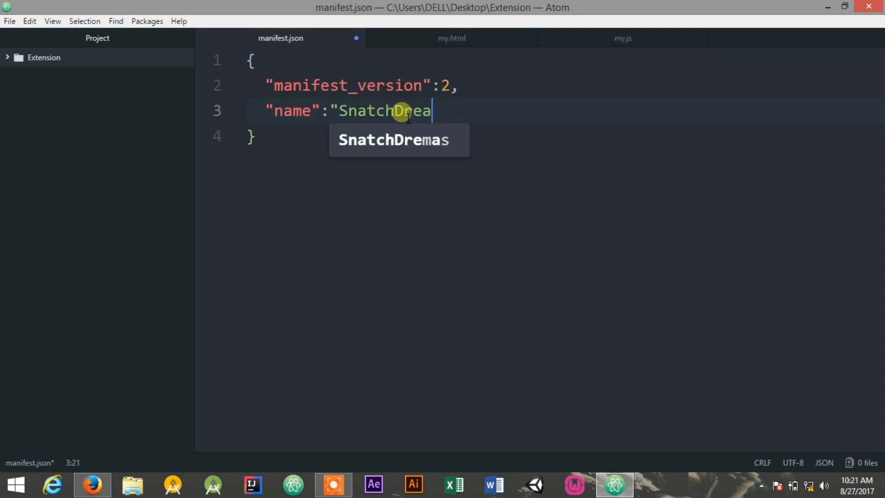
{"action": "type", "text": "ms\","}
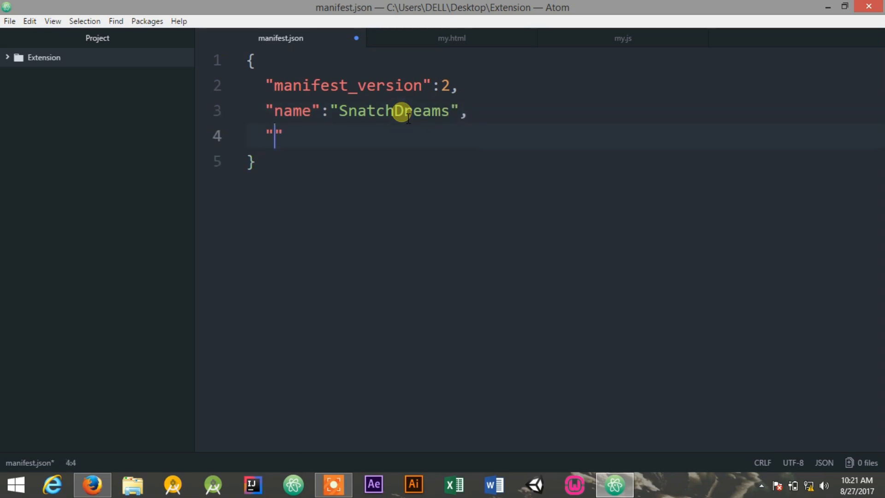
- Add description "Its Insane Here" and version "1.0" to the manifest
{"action": "type", "text": "descri"}
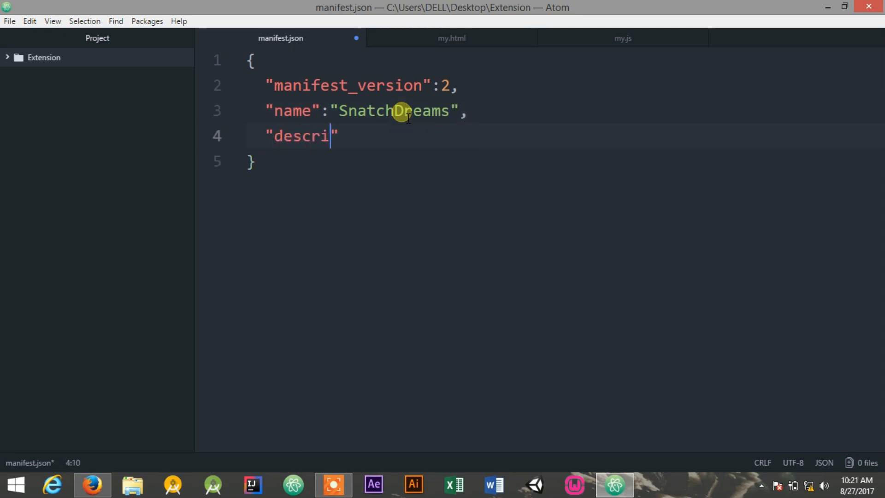
{"action": "type", "text": "ption"}
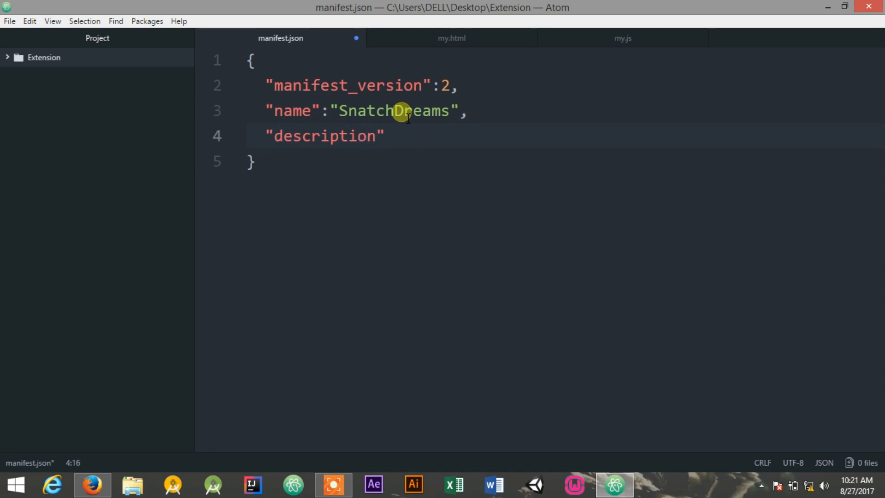
{"action": "type", "text": ":\"I\""}
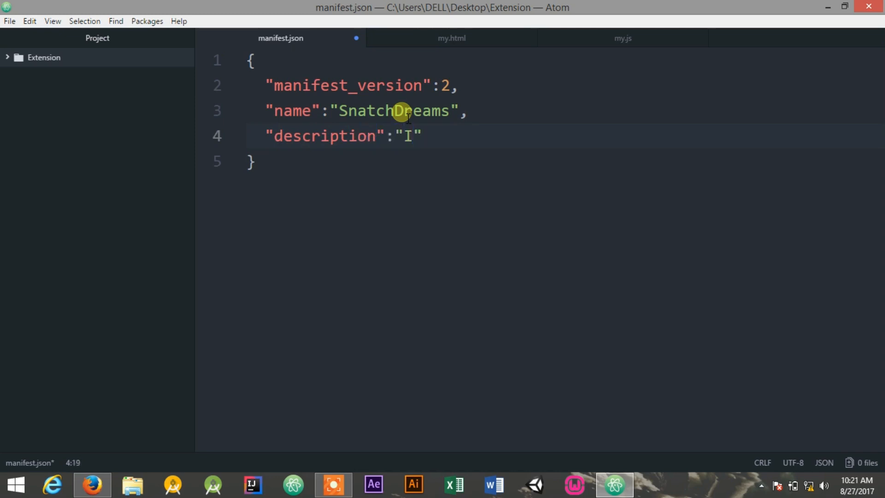
{"action": "type", "text": "ts"}
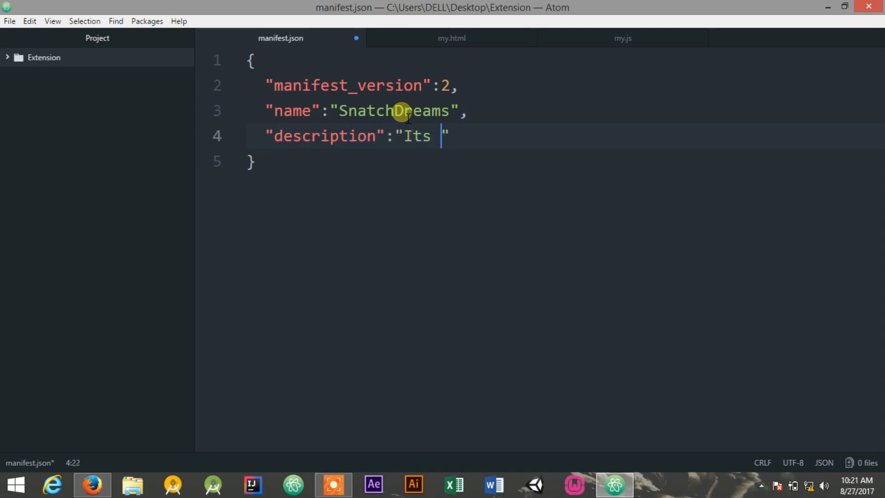
{"action": "type", "text": "Insane"}
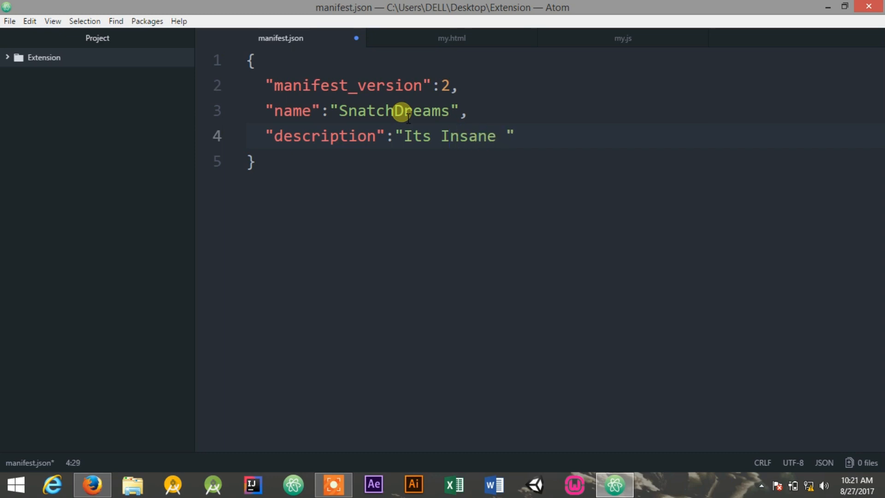
{"action": "type", "text": "Here"}
{"action": "type", "text": "\"ve"}
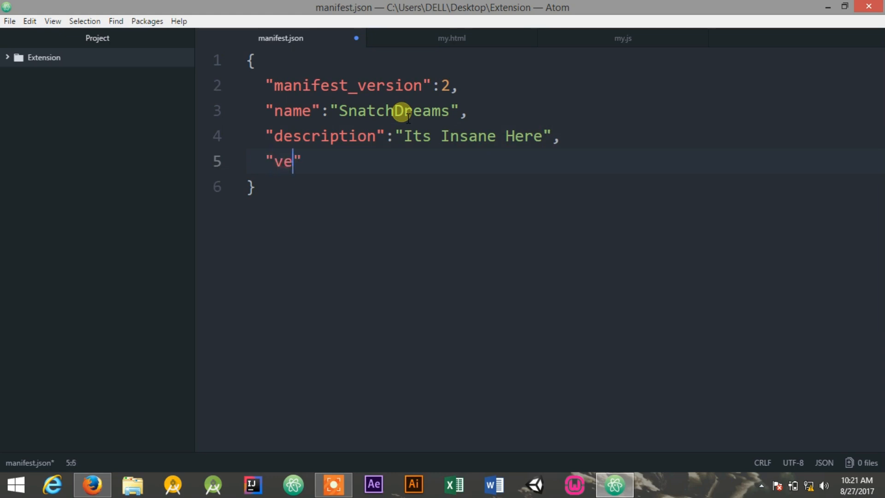
{"action": "type", "text": "rsion"}
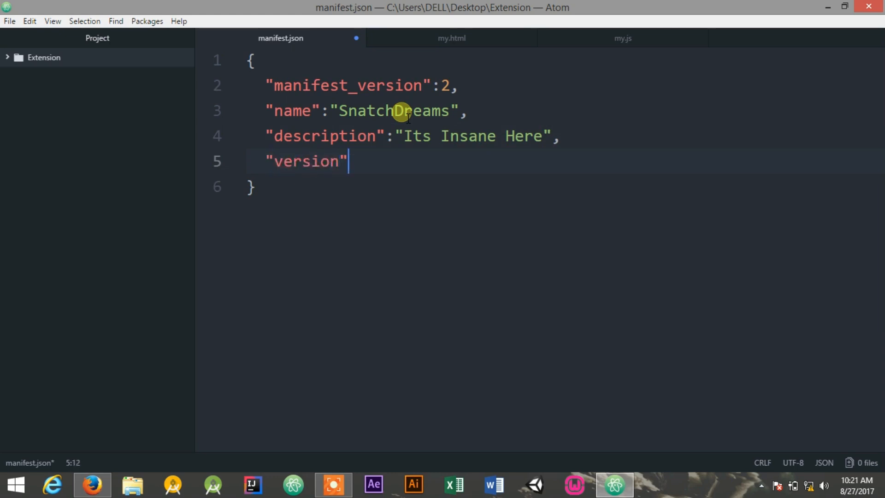
{"action": "type", "text": ":\"1.\""}
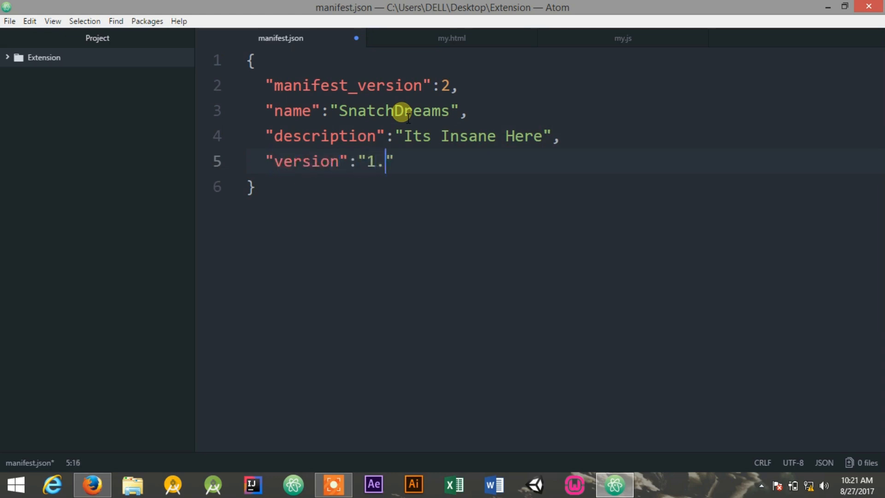
{"action": "type", "text": "0"}
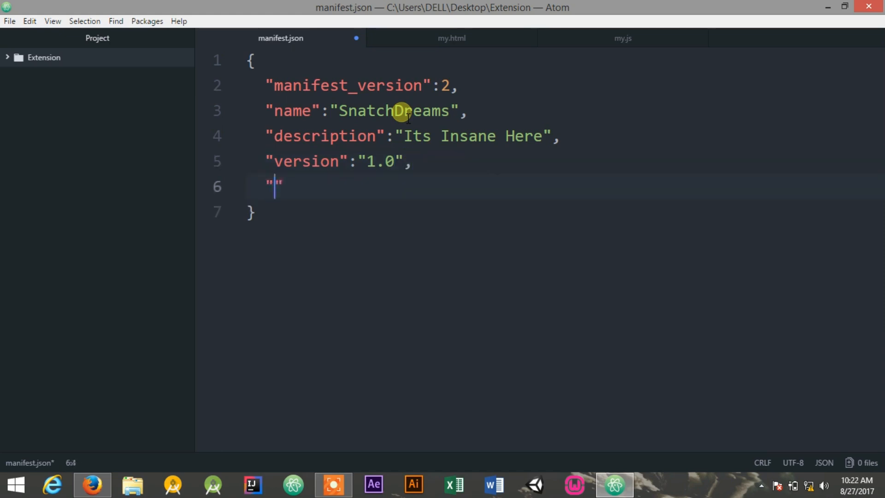
- Add a browser_action with default_icon icon.png and default_popup my.html
{"action": "type", "text": "browser_action"}
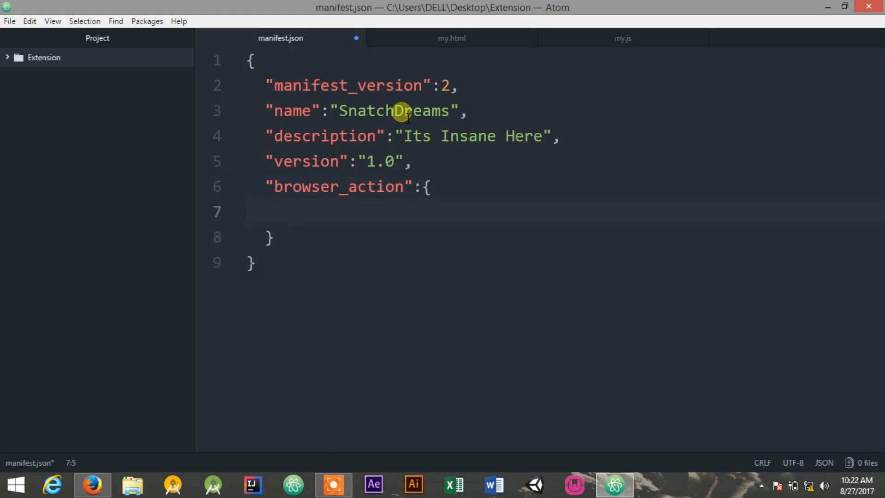
{"action": "type", "text": "default_ic"}
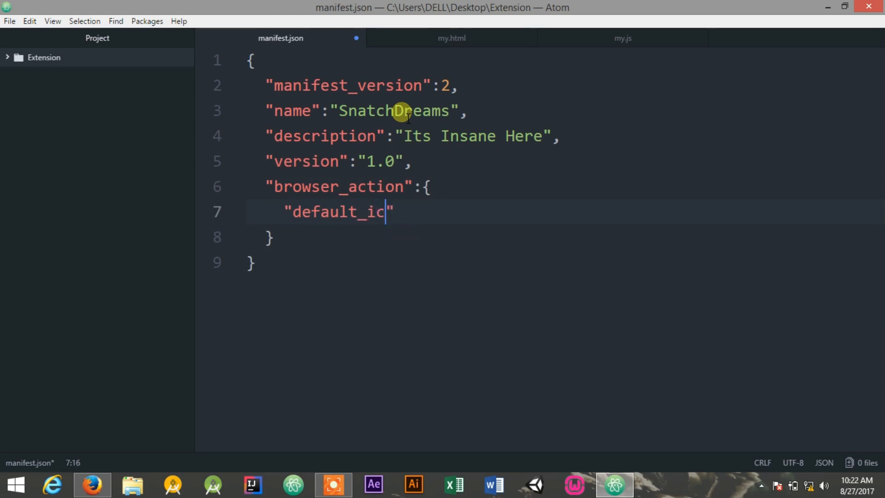
{"action": "type", "text": "on\":"}
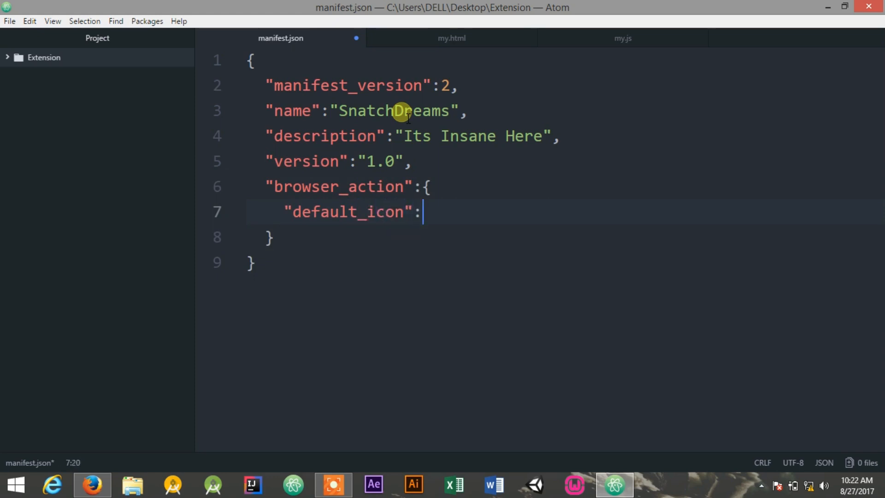
{"action": "type", "text": "\"icon.pn\""}
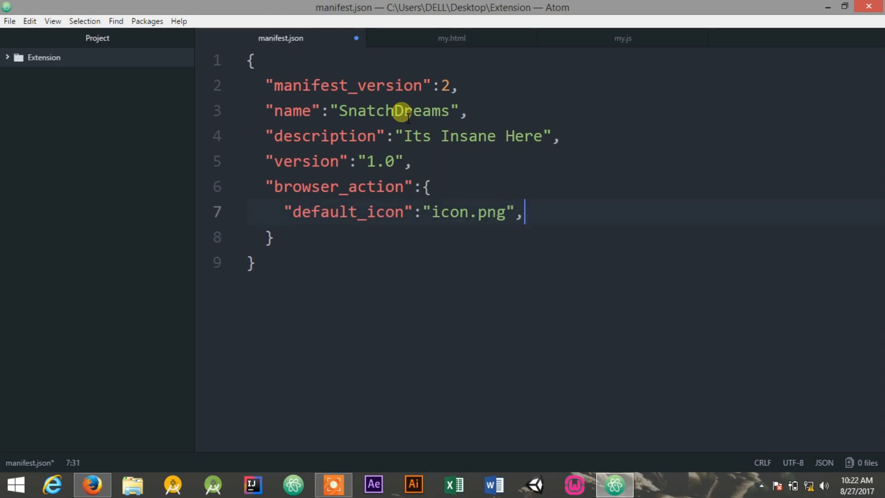
{"action": "type", "text": "\"defa"}
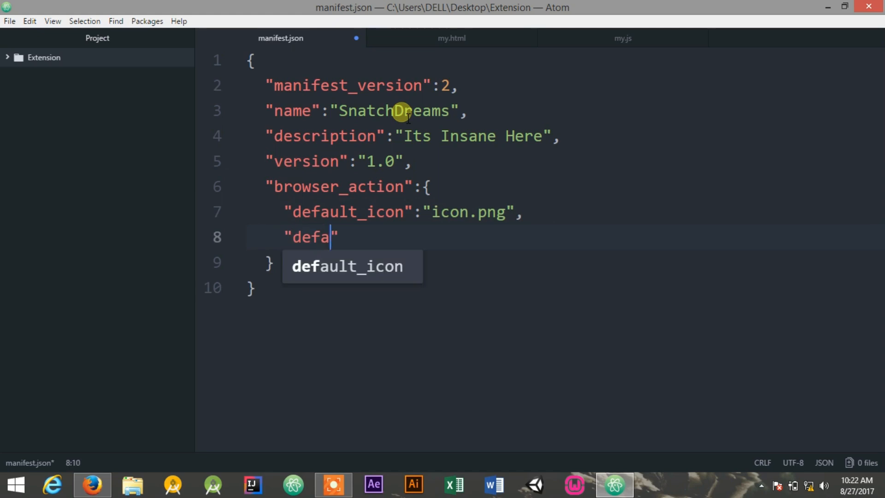
{"action": "type", "text": "ult_"}
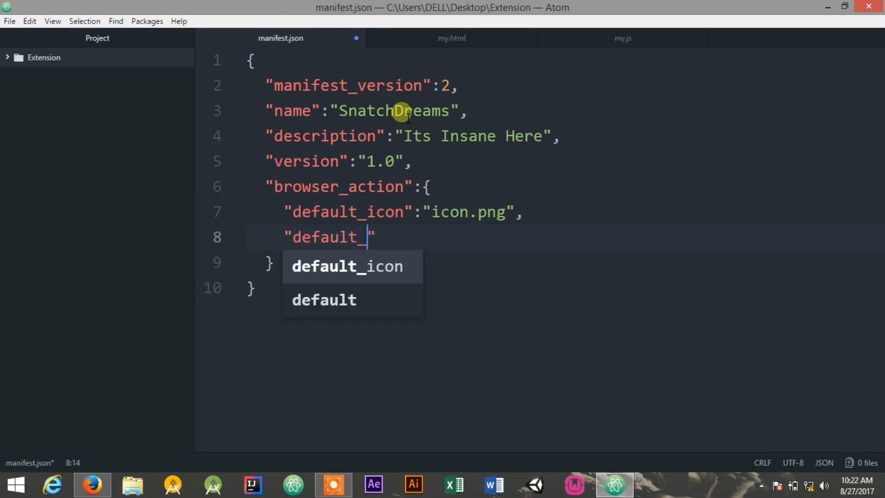
{"action": "type", "text": "i"}
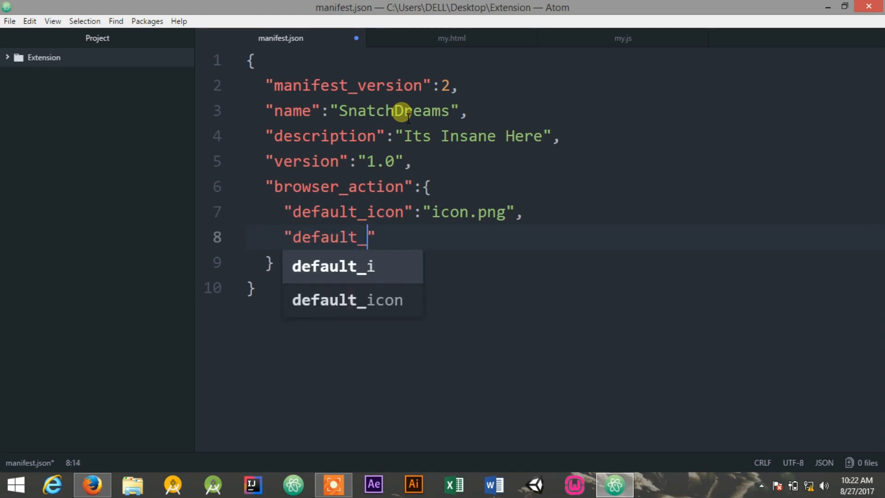
{"action": "type", "text": "pop"}
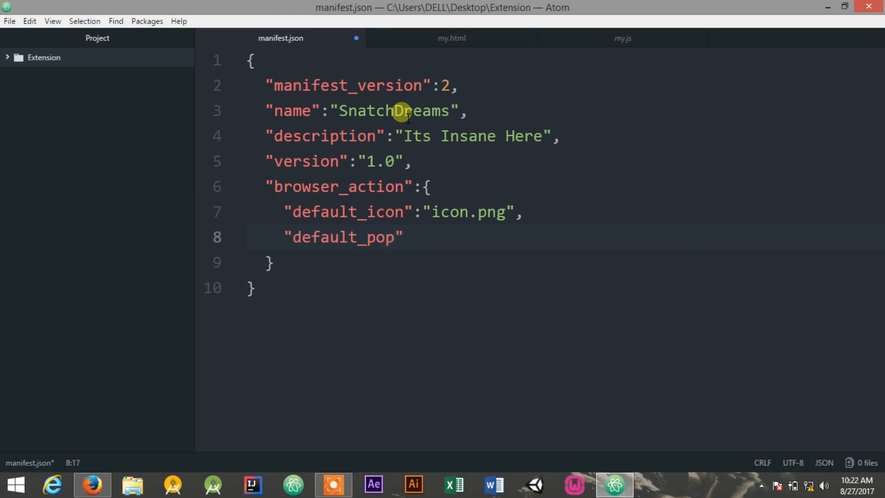
{"action": "type", "text": "up"}
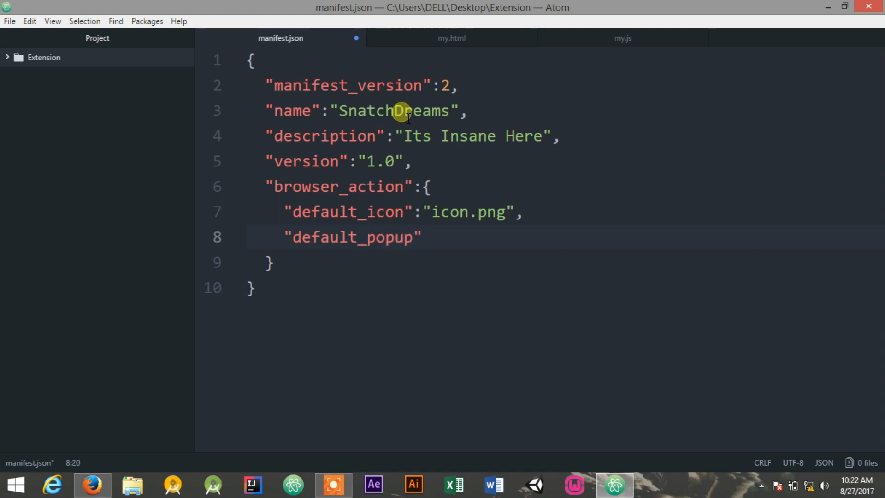
{"action": "type", "text": ":\"m\""}
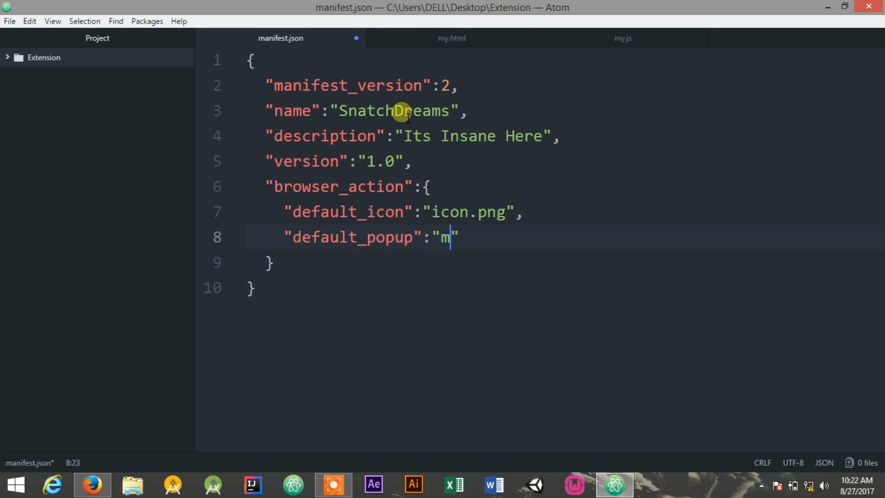
{"action": "type", "text": "y.html"}
{"action": "left_click", "coordinate": [565, 263]}
{"action": "type", "text": ","}
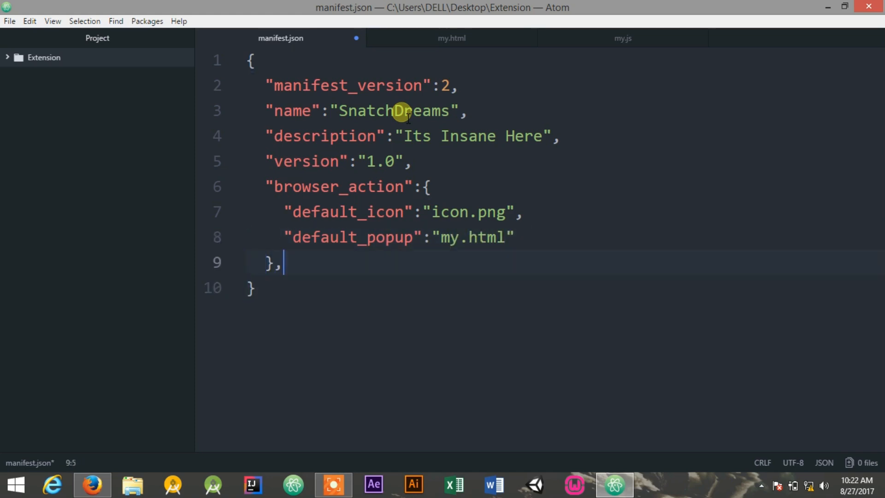
- Add a permissions array containing "activeTab" and save manifest.json
{"action": "type", "text": "\"pu\""}
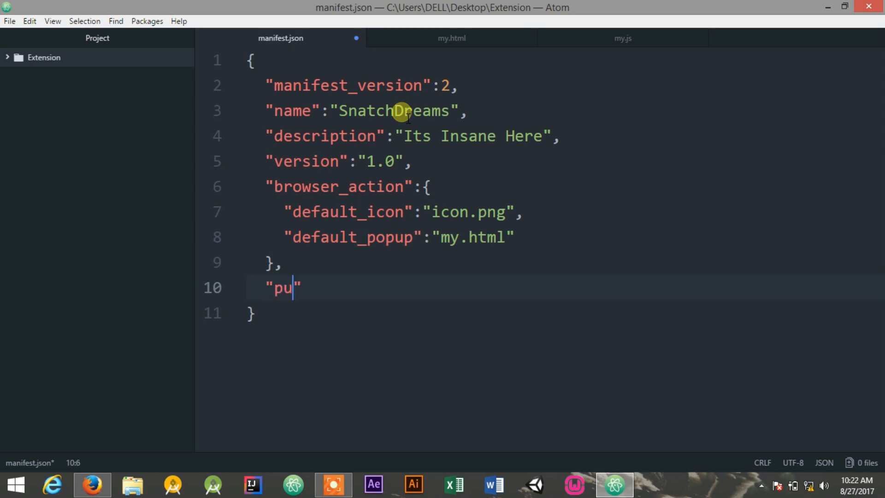
{"action": "type", "text": "rmission"}
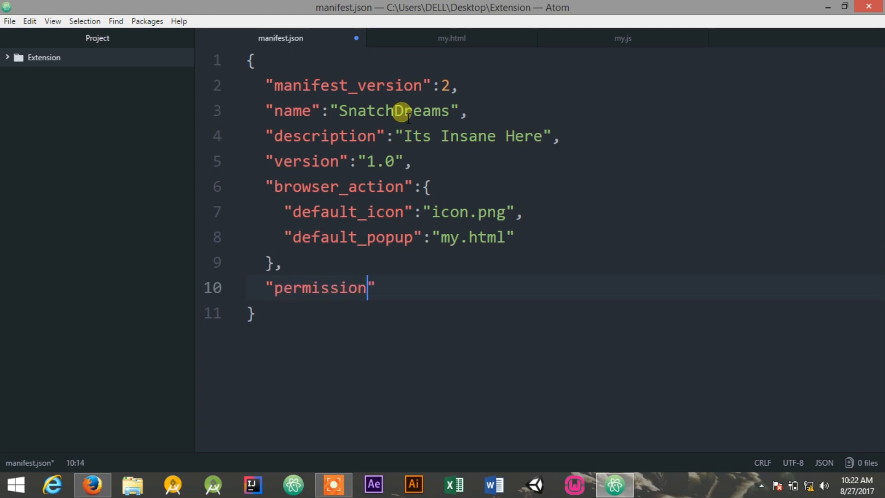
{"action": "type", "text": "s\":"}
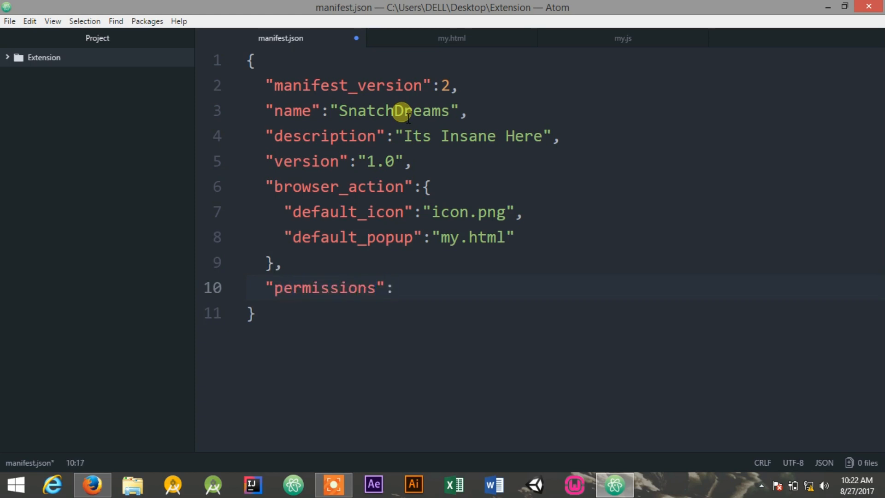
{"action": "type", "text": "["}
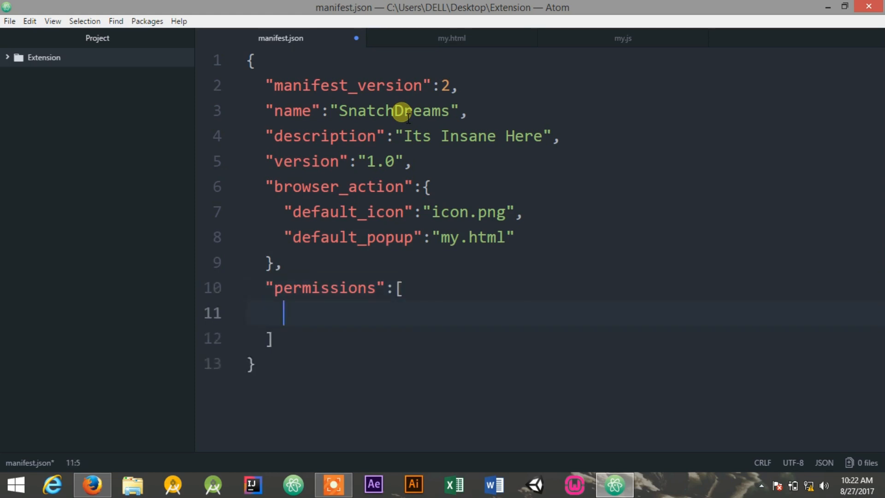
{"action": "type", "text": "\"active\""}
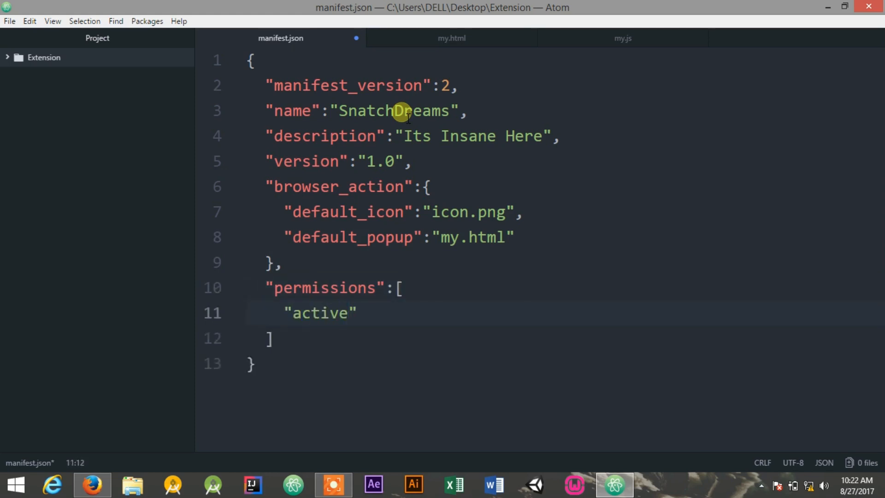
{"action": "type", "text": "Tab"}
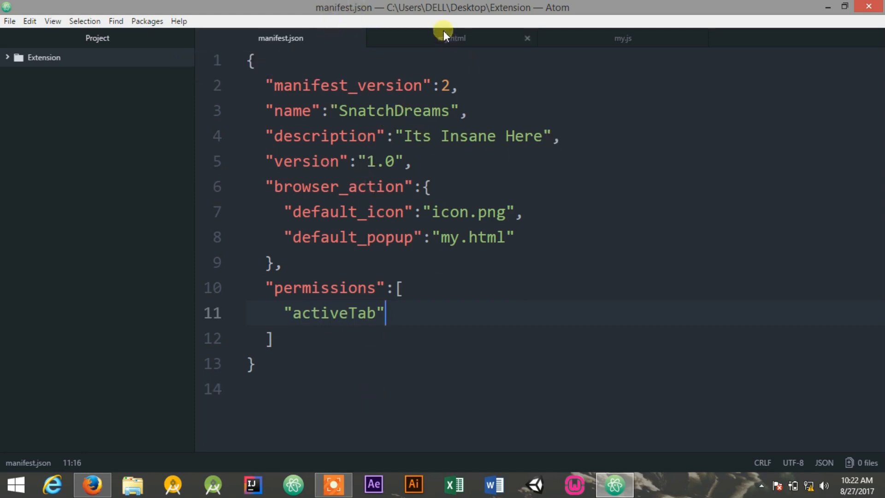
- In my.html, write the html and head tags with title SnatchDreams
{"action": "left_click", "coordinate": [451, 38]}
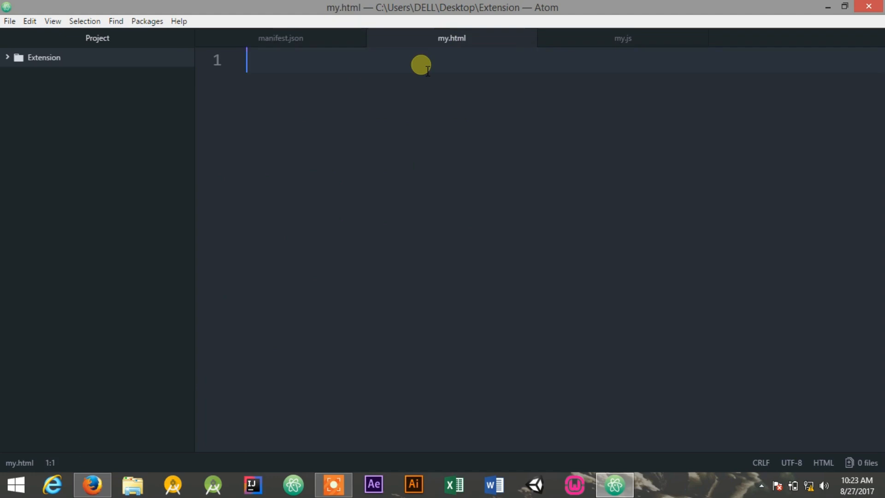
{"action": "type", "text": "<"}
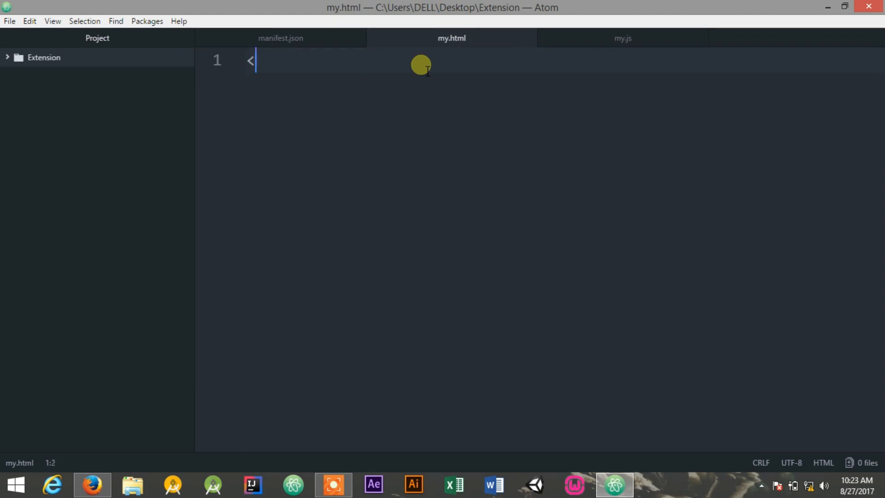
{"action": "type", "text": ">"}
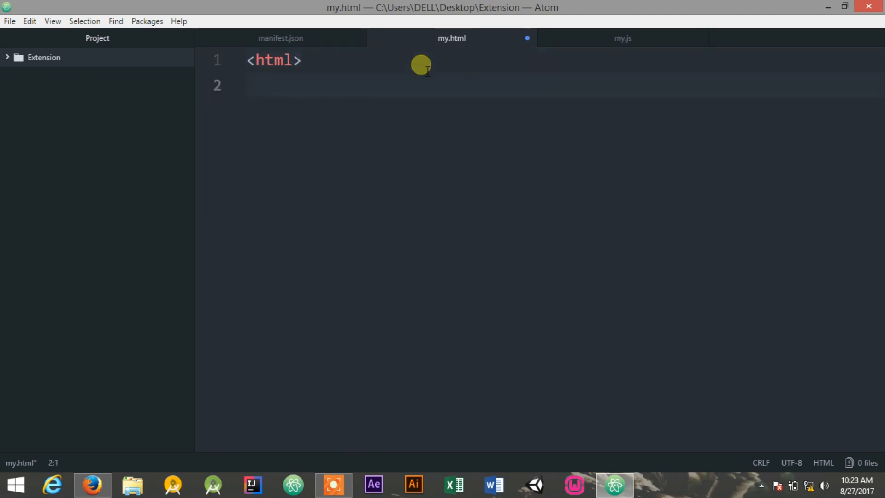
{"action": "type", "text": "<head>"}
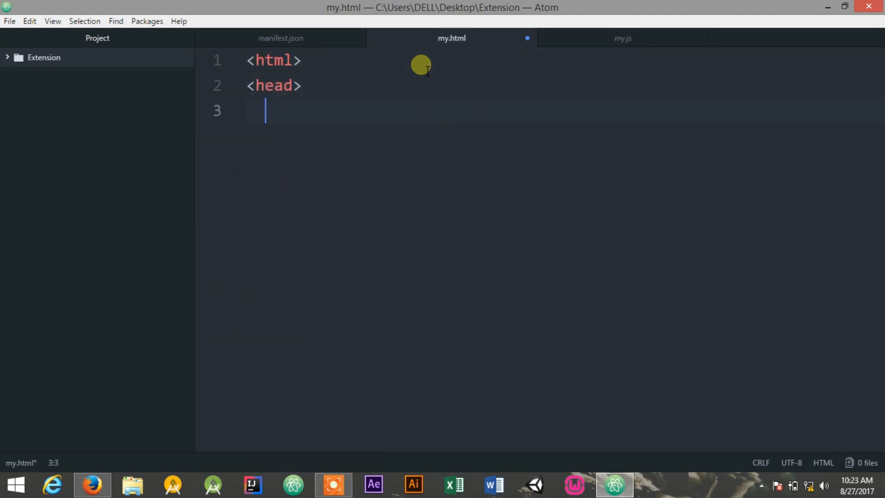
{"action": "type", "text": "<title>"}
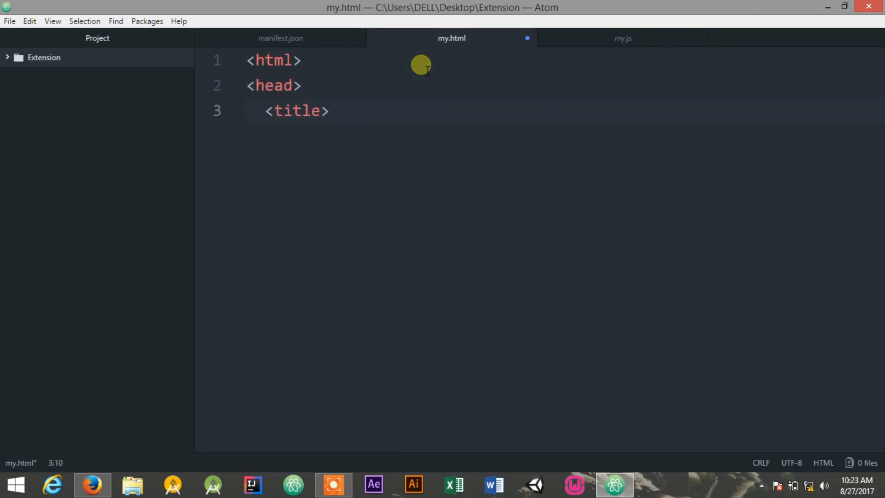
{"action": "type", "text": "SnatchDreams<"}
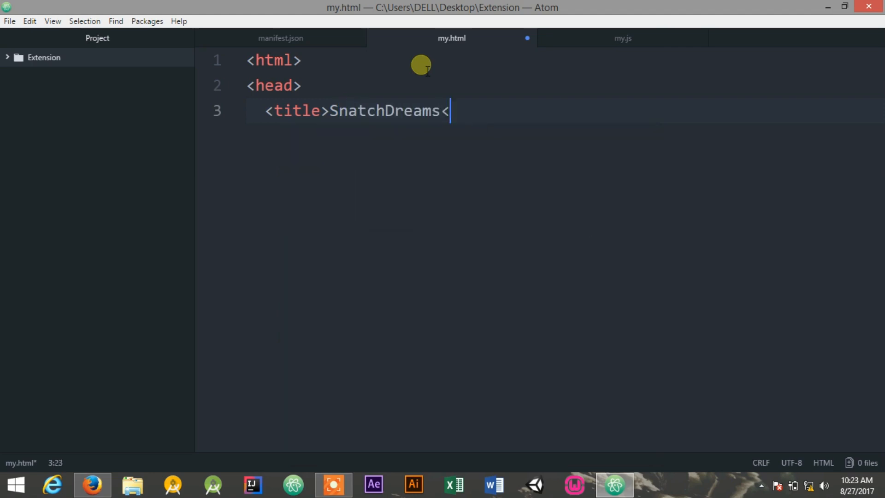
{"action": "type", "text": "/title>"}
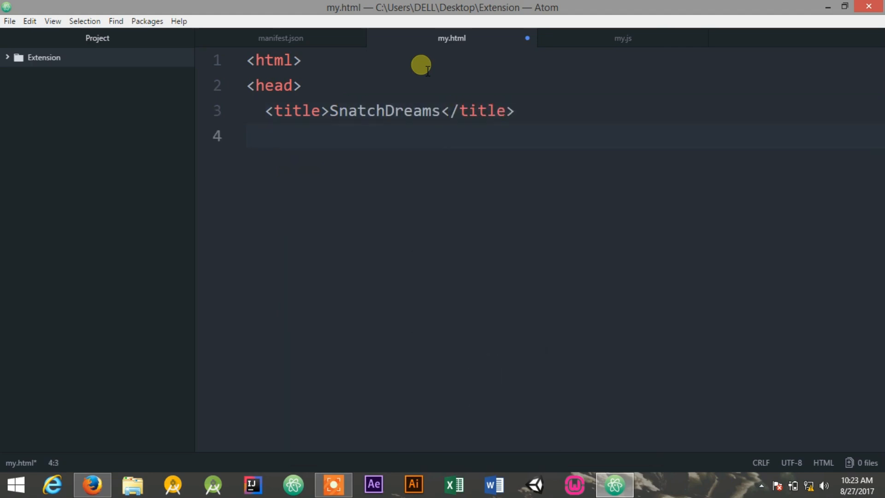
- Add a script tag loading my.js in the head and open the body
{"action": "type", "text": "<script"}
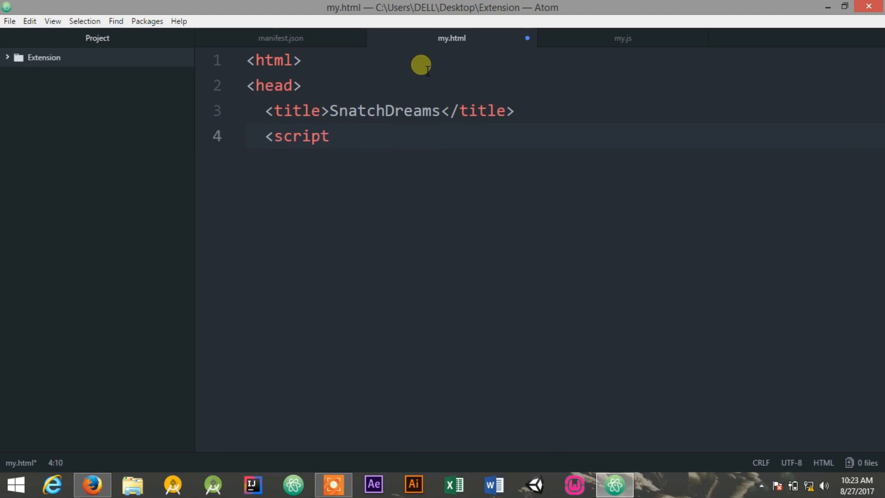
{"action": "type", "text": "src"}
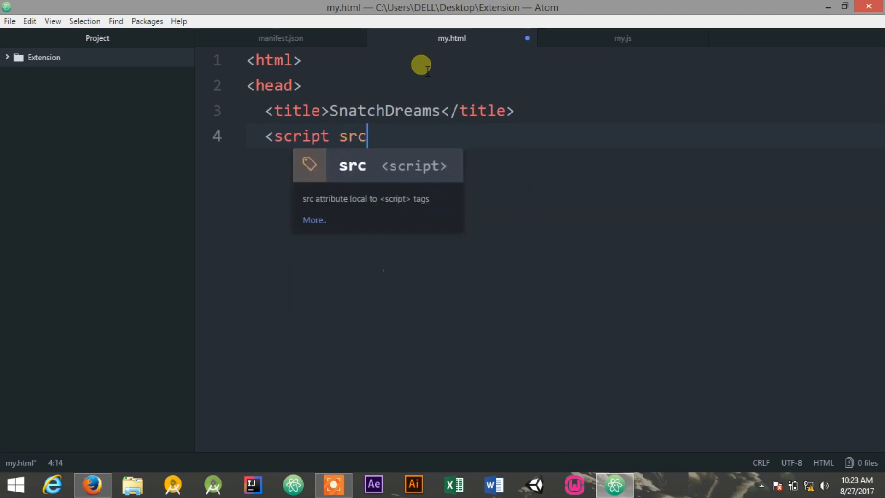
{"action": "type", "text": "=\"m"}
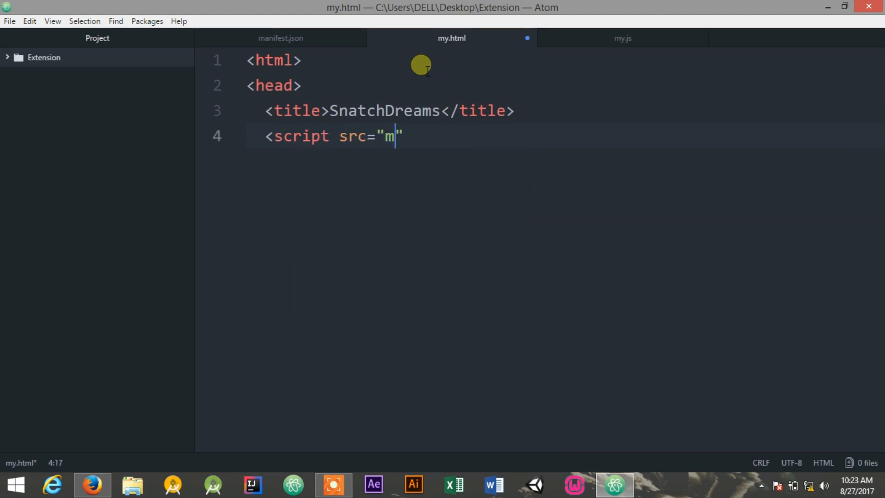
{"action": "type", "text": "y.h"}
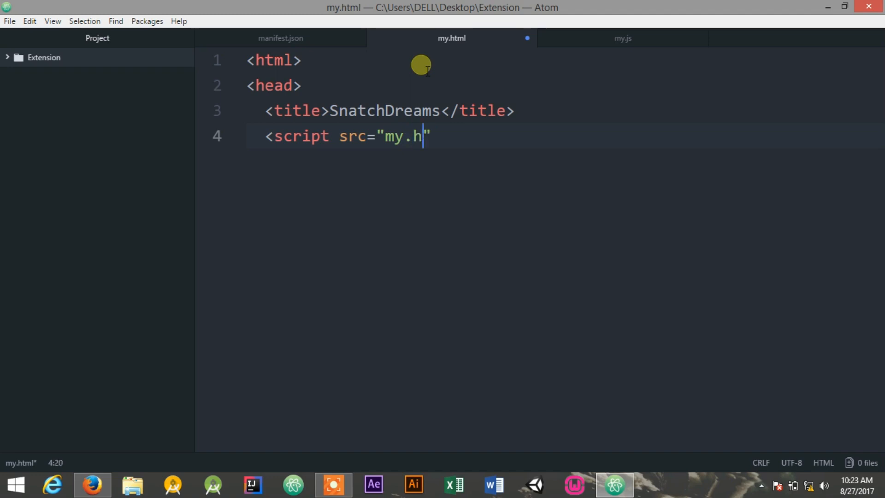
{"action": "type", "text": "js\">"}
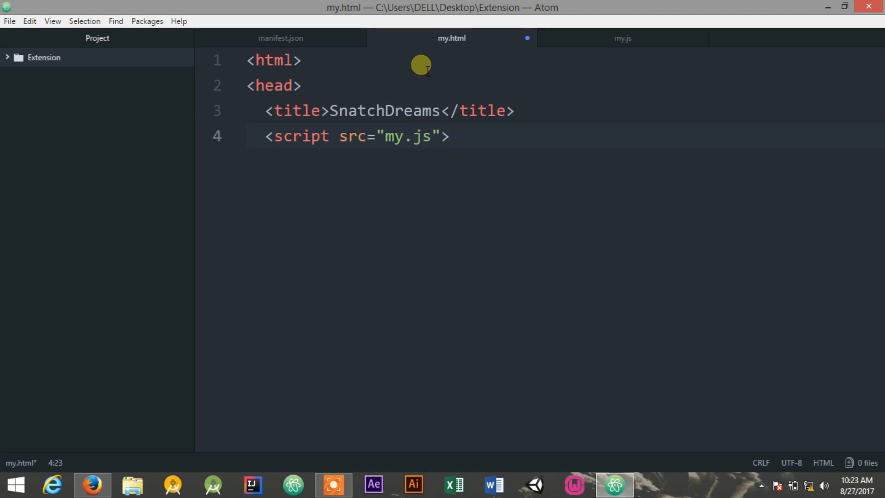
{"action": "type", "text": "</script>"}
{"action": "type", "text": "<body>"}
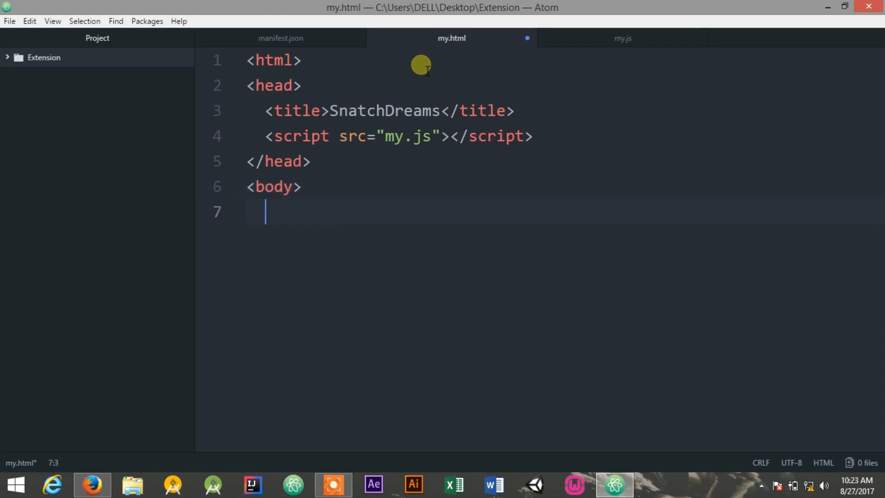
- Add an h2 SnatchDreams heading in the body and begin an anchor tag
{"action": "type", "text": "<h2>"}
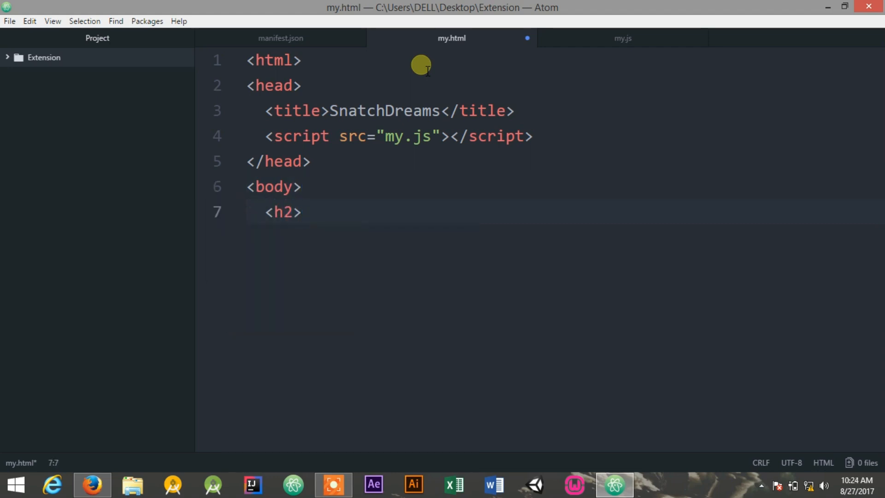
{"action": "type", "text": "SnatchDreams</h2>"}
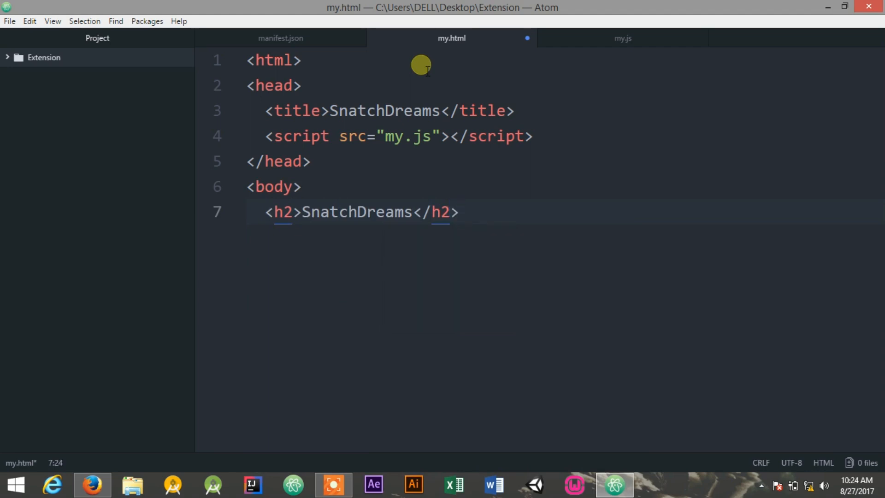
{"action": "type", "text": "<a le"}
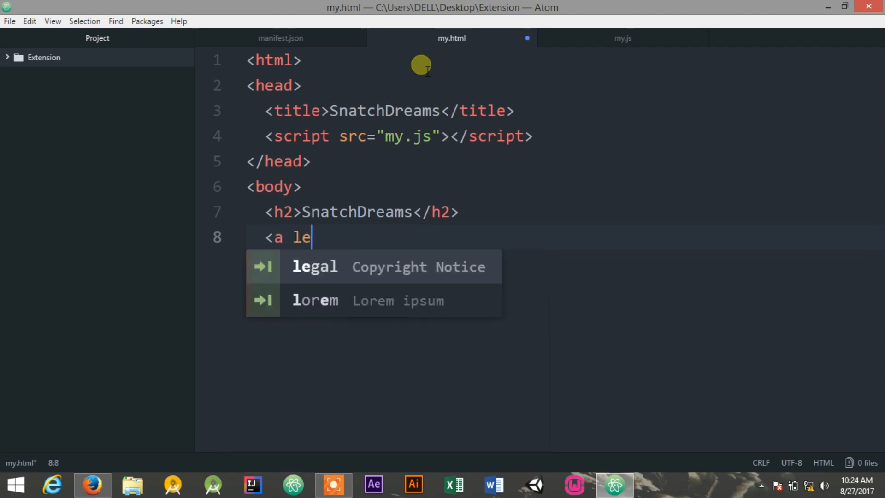
{"action": "type", "text": "herf"}
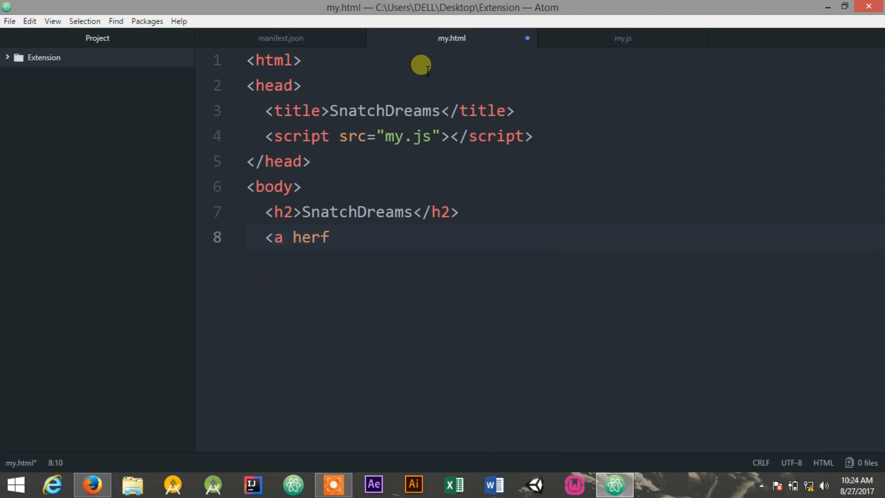
{"action": "type", "text": "=\""}
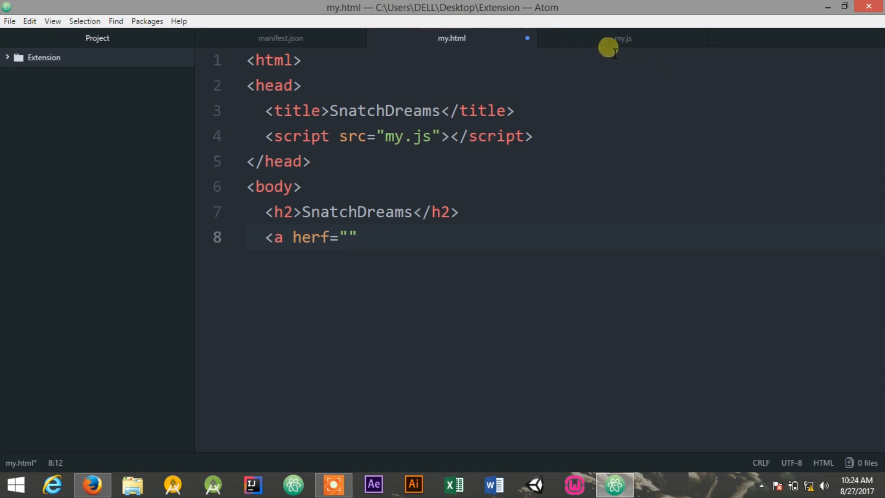
{"action": "left_click", "coordinate": [622, 38]}
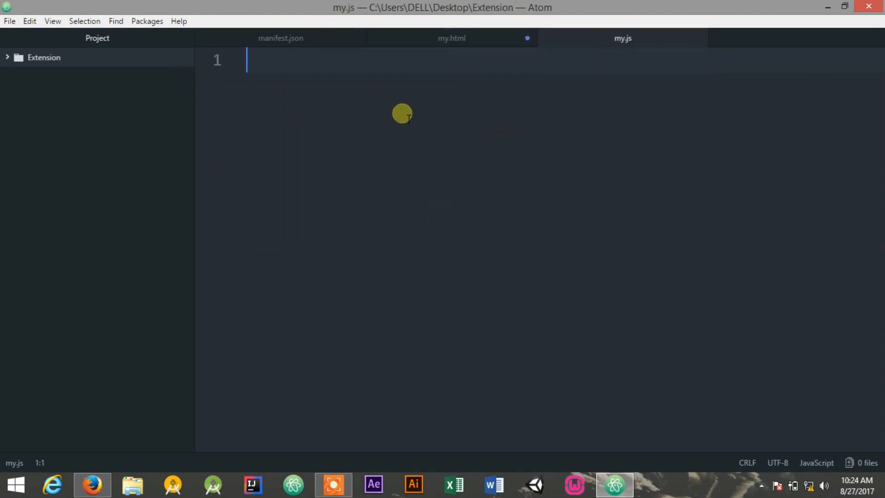
{"action": "left_click", "coordinate": [452, 38]}
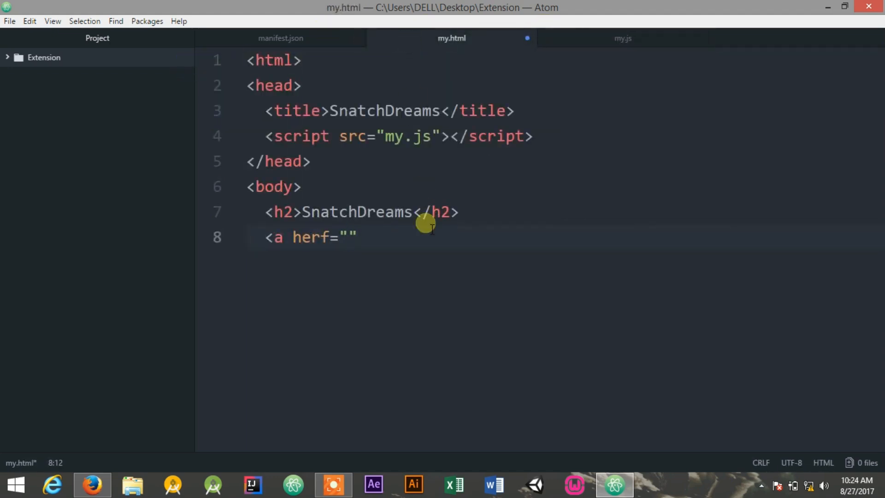
{"action": "type", "text": "http://"}
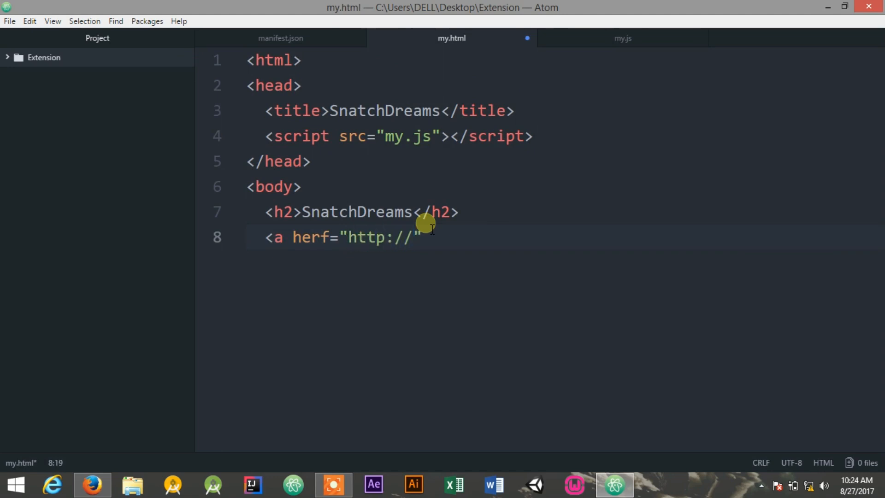
{"action": "type", "text": "www.snatchdre"}
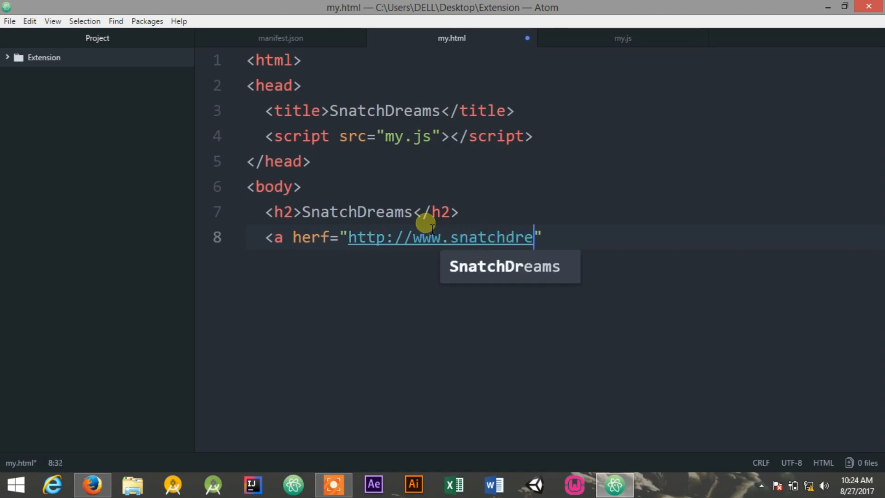
{"action": "type", "text": "ams.net"}
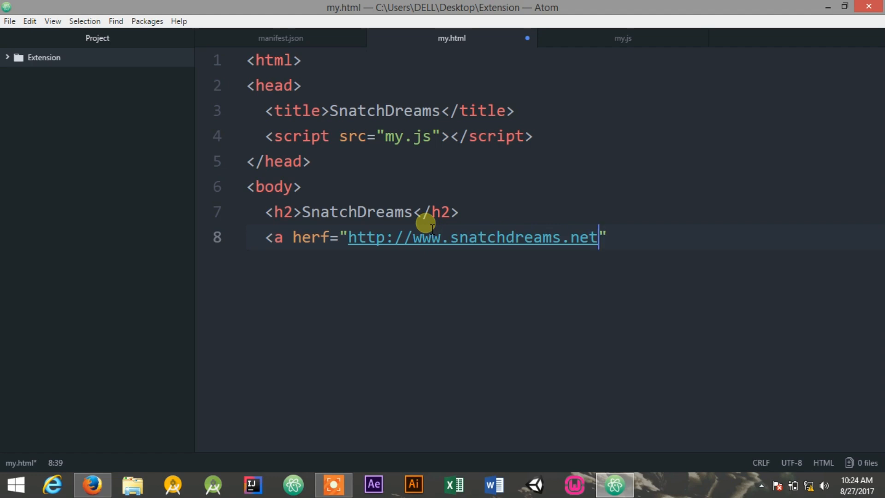
{"action": "type", "text": "/login.ph"}
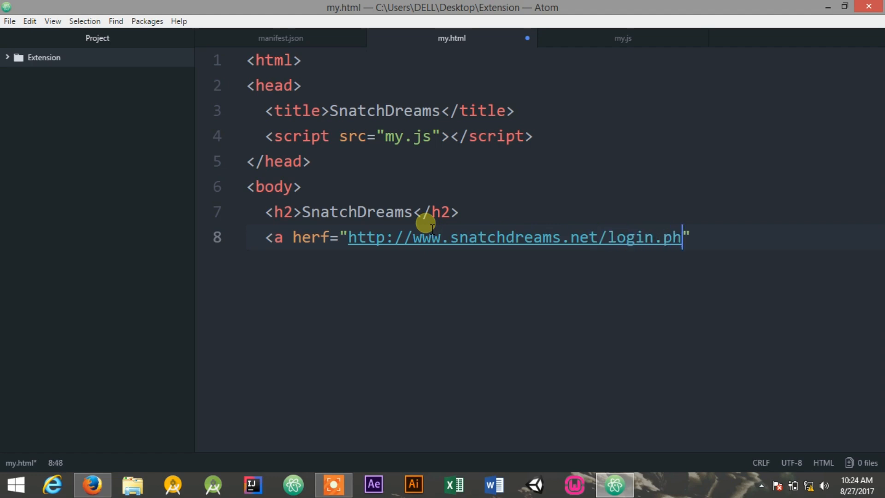
{"action": "type", "text": "p\">"}
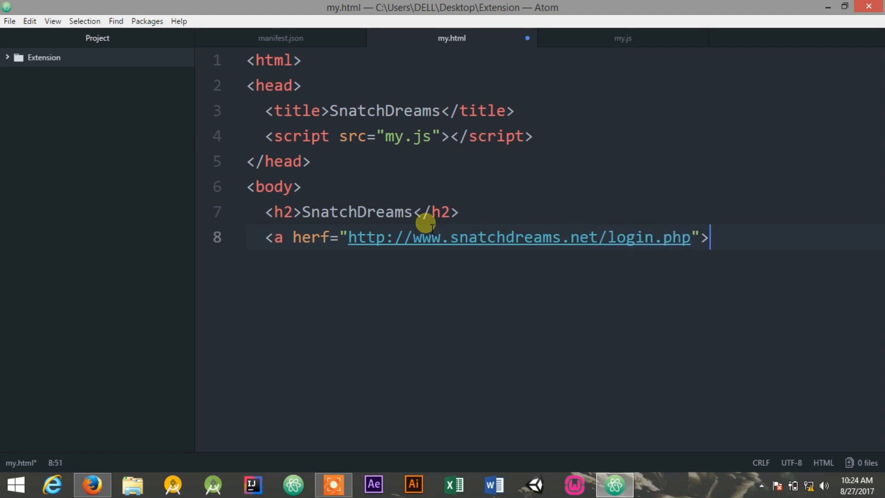
{"action": "type", "text": "</a"}
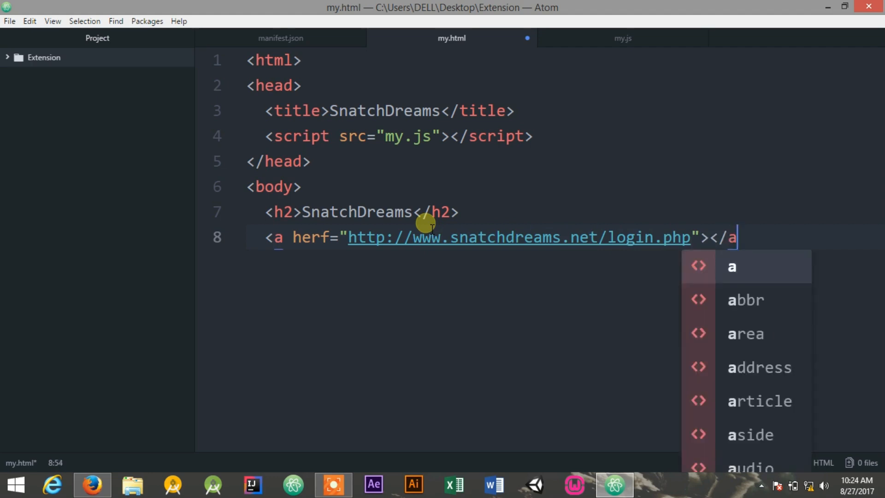
{"action": "type", "text": "Login"}
{"action": "type", "text": "<"}
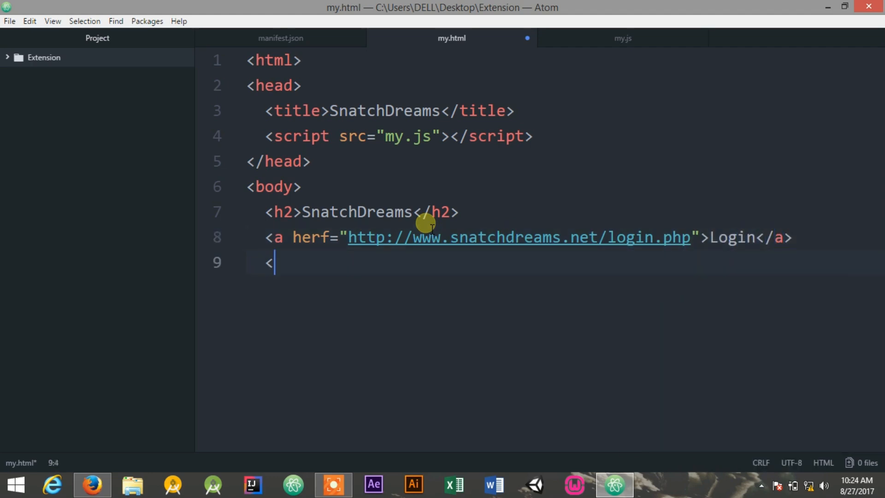
- Add a Click Me button with id="link" to the body
{"action": "type", "text": "button"}
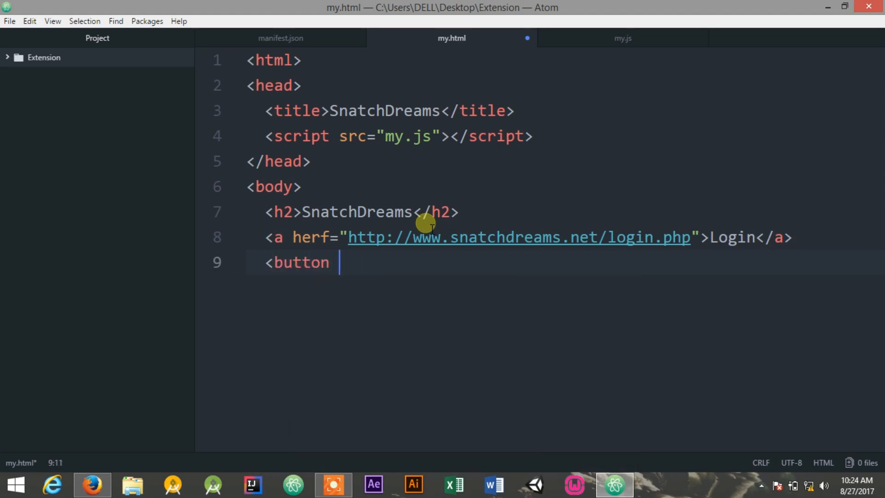
{"action": "type", "text": "id=\"\""}
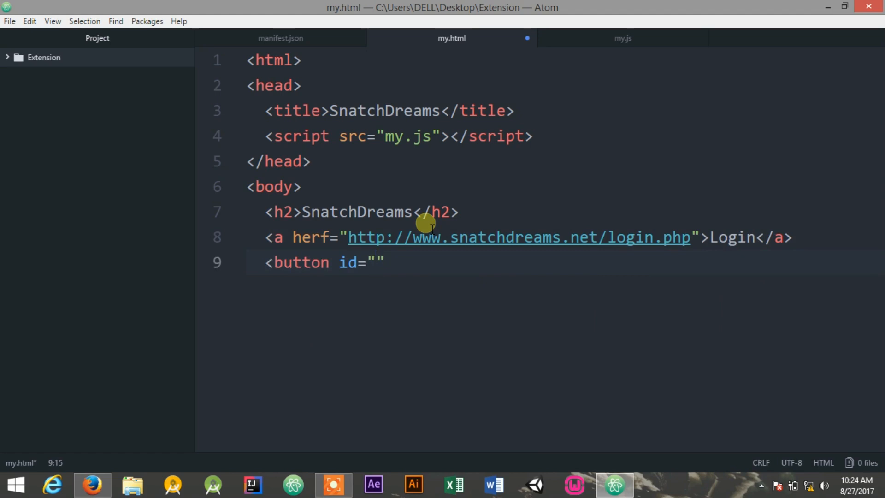
{"action": "type", "text": "link"}
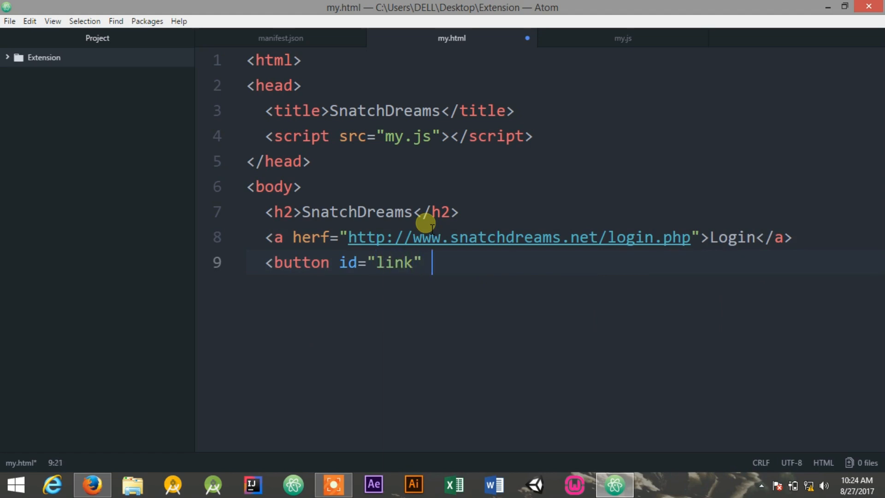
{"action": "type", "text": "> </"}
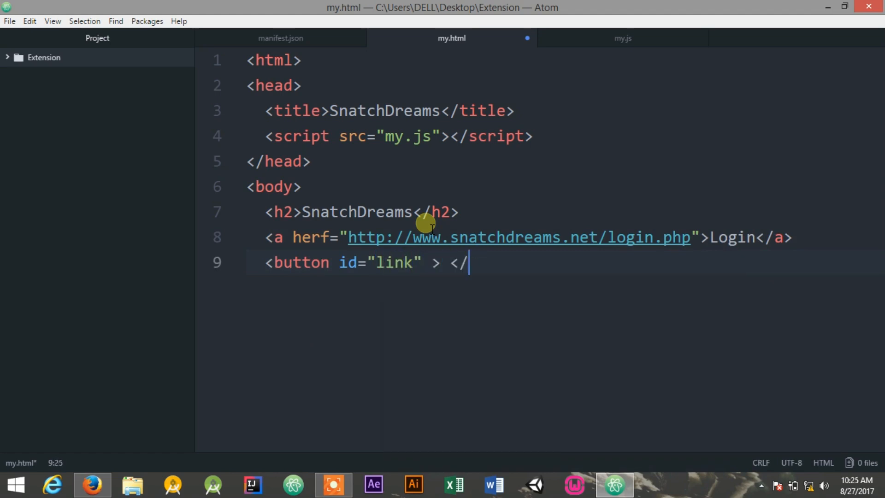
{"action": "type", "text": "button>"}
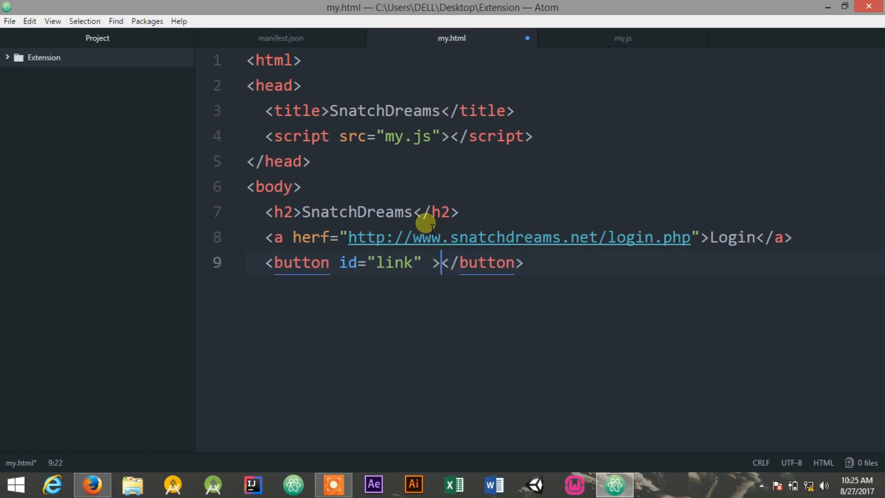
{"action": "type", "text": "Click Me"}
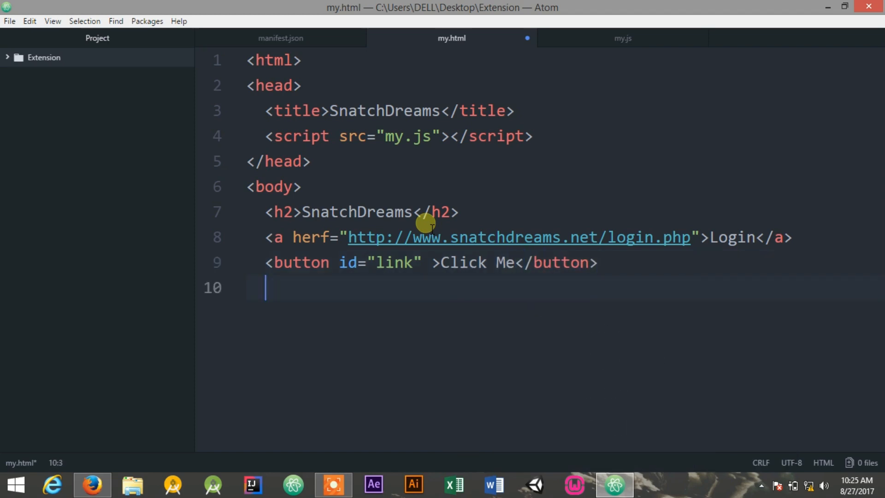
- Close body and html, and insert a <br/> line break after the heading
{"action": "type", "text": "</di"}
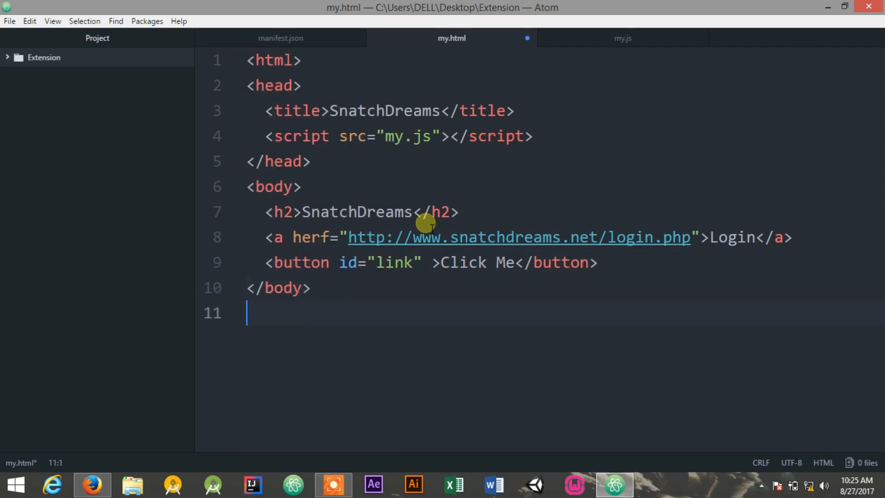
{"action": "type", "text": "</htm"}
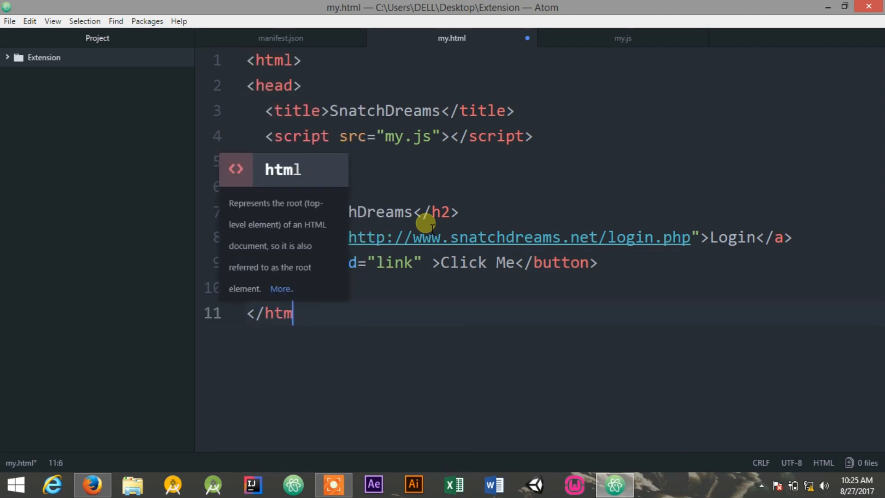
{"action": "type", "text": "l"}
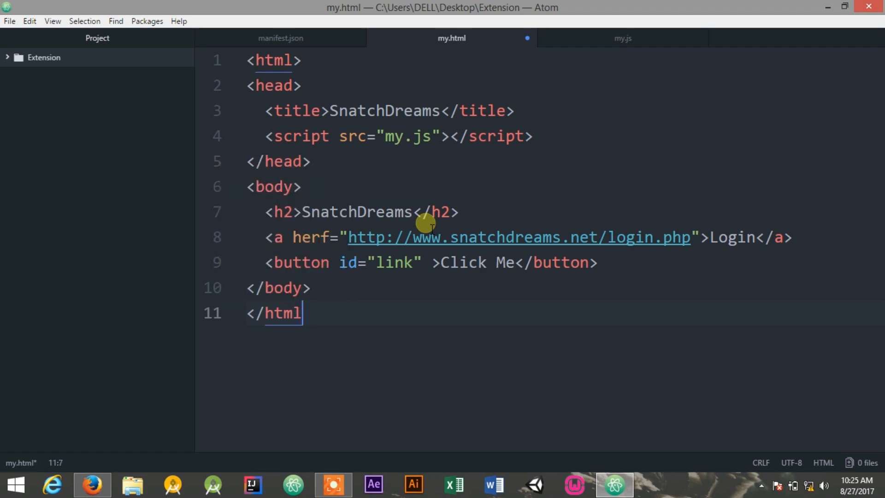
{"action": "type", "text": ">"}
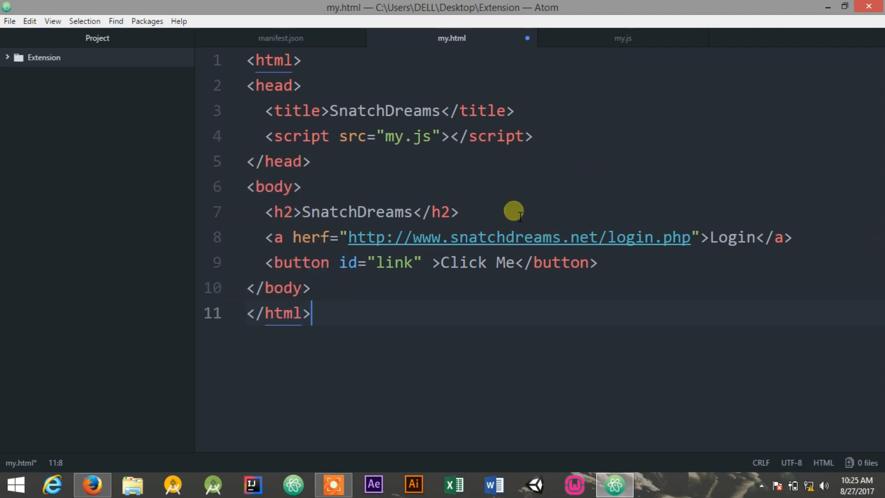
{"action": "type", "text": "<br/>"}
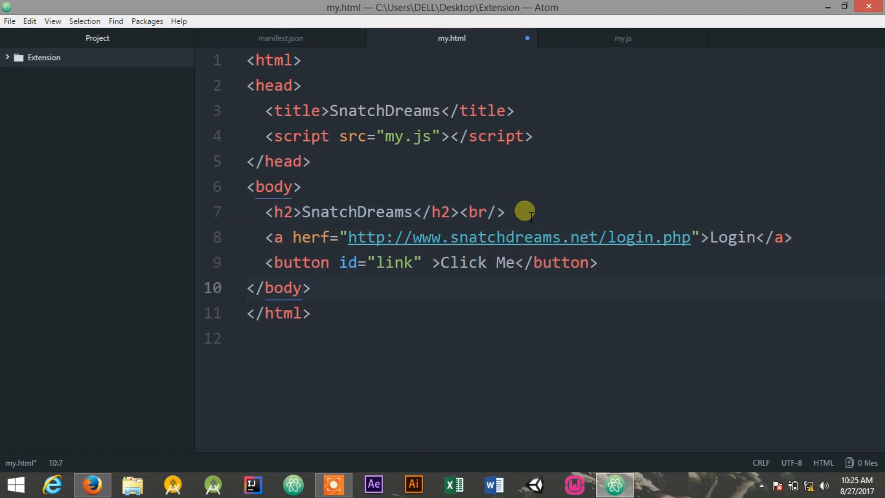
{"action": "type", "text": "<br"}
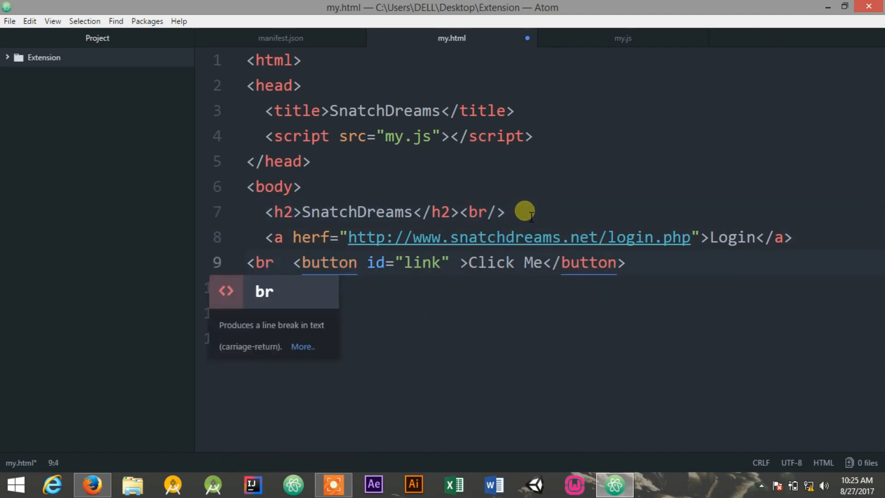
{"action": "left_click", "coordinate": [623, 38]}
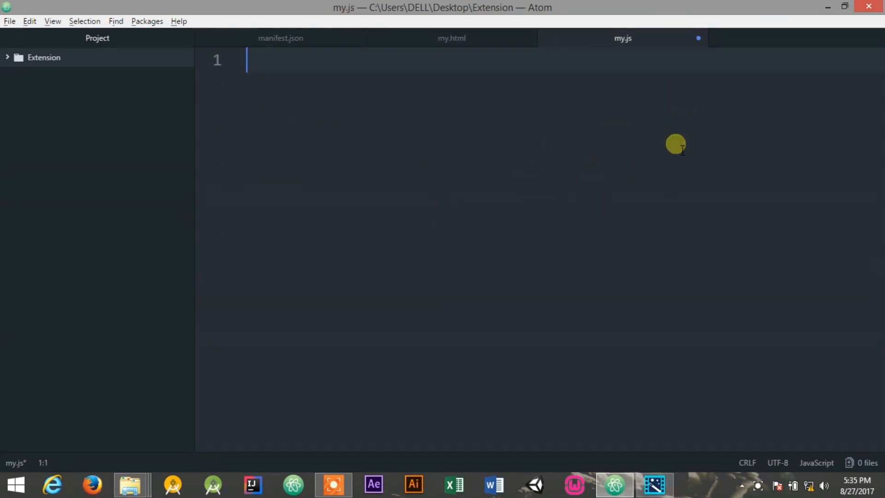
{"action": "mouse_move", "coordinate": [619, 51]}
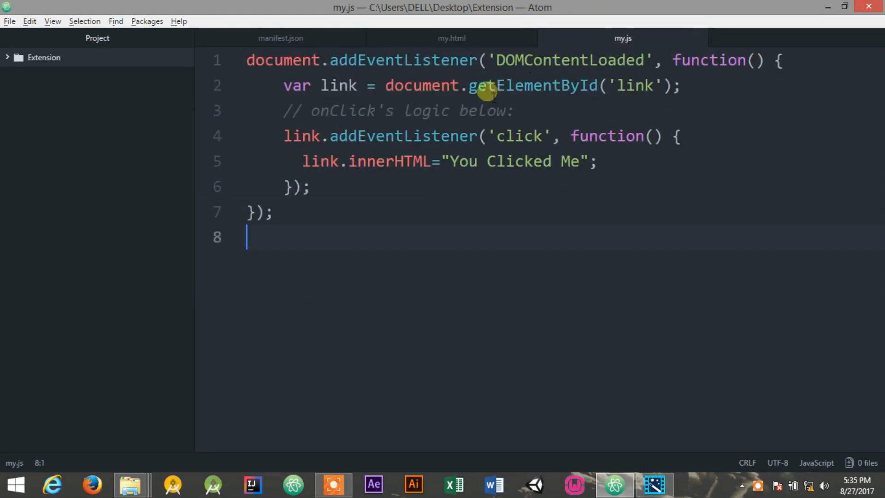
{"action": "mouse_move", "coordinate": [359, 74]}
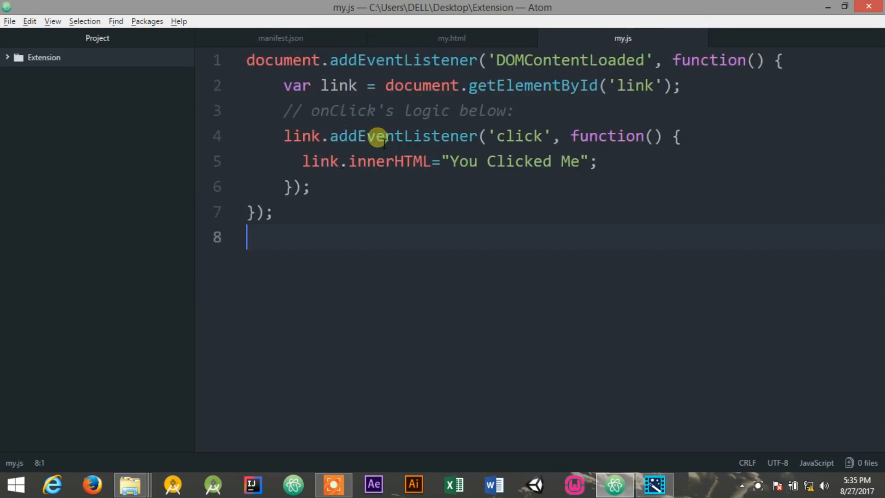
{"action": "left_click", "coordinate": [452, 37]}
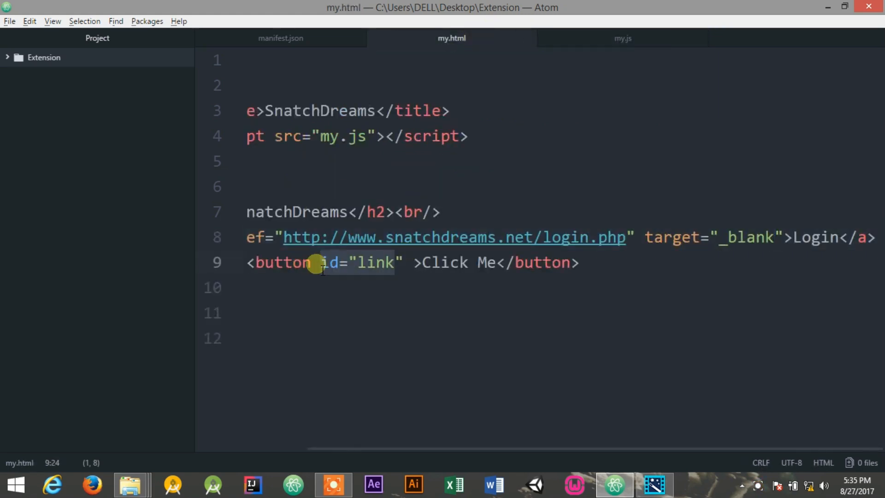
{"action": "left_click", "coordinate": [622, 38]}
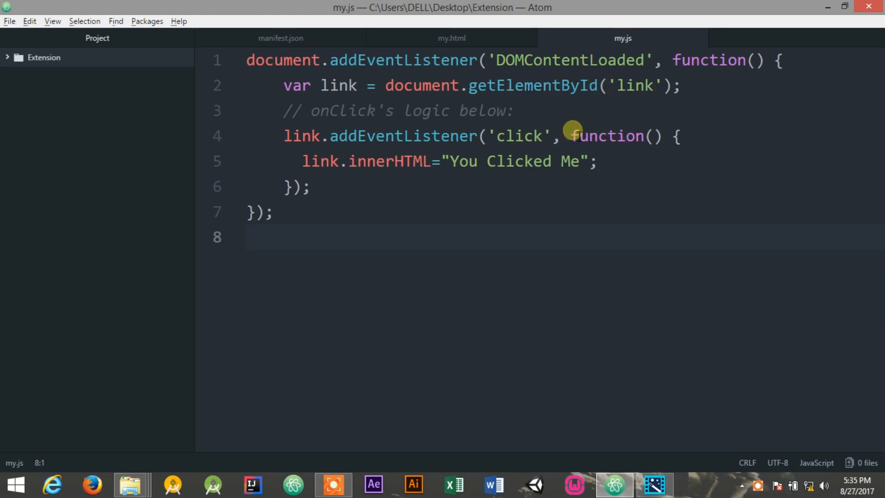
{"action": "left_click", "coordinate": [305, 162]}
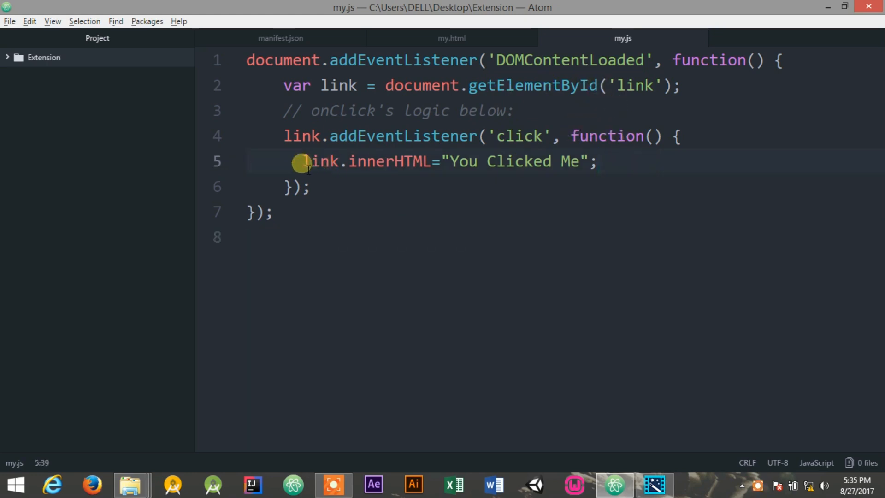
{"action": "left_click_drag", "start_coordinate": [305, 161], "coordinate": [590, 162]}
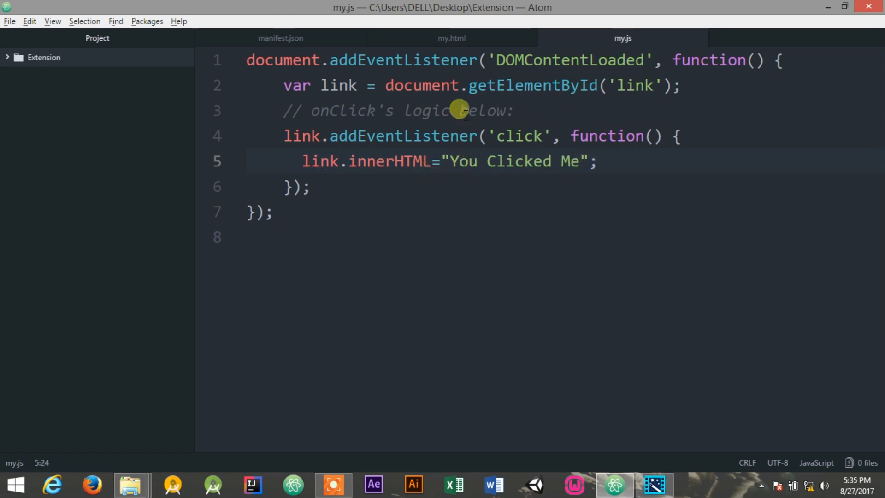
{"action": "left_click", "coordinate": [451, 37]}
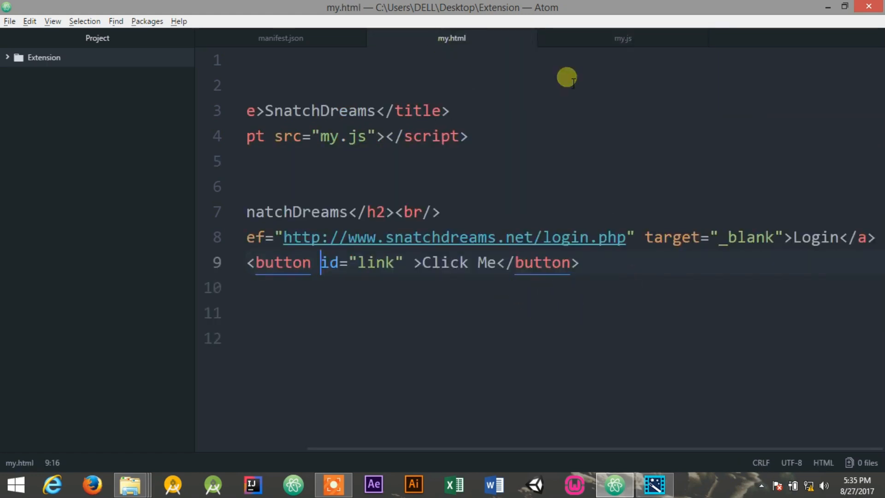
{"action": "left_click", "coordinate": [623, 38]}
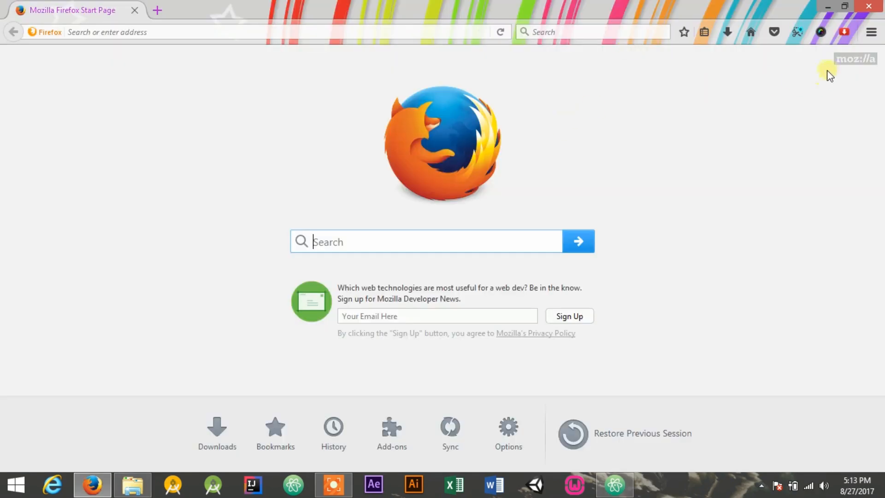
{"action": "mouse_move", "coordinate": [871, 32]}
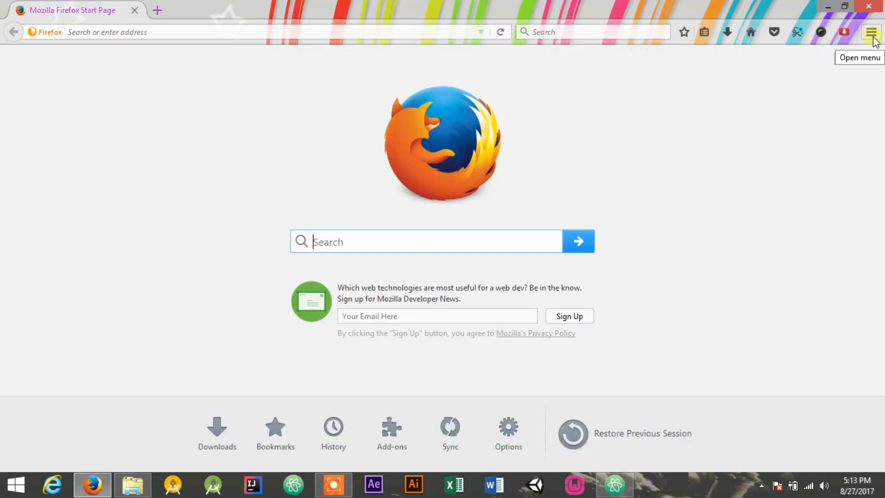
- Reach Firefox's add-on debugging page and start loading a temporary add-on
{"action": "left_click", "coordinate": [871, 31]}
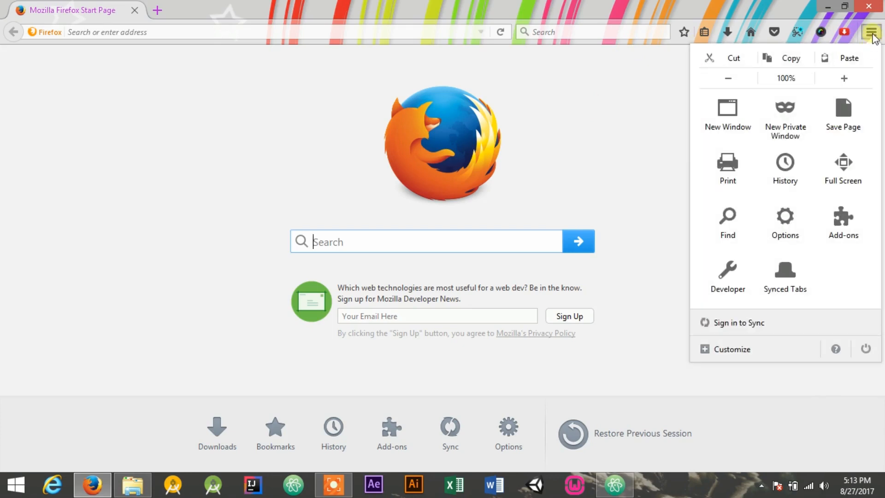
{"action": "left_click", "coordinate": [843, 223]}
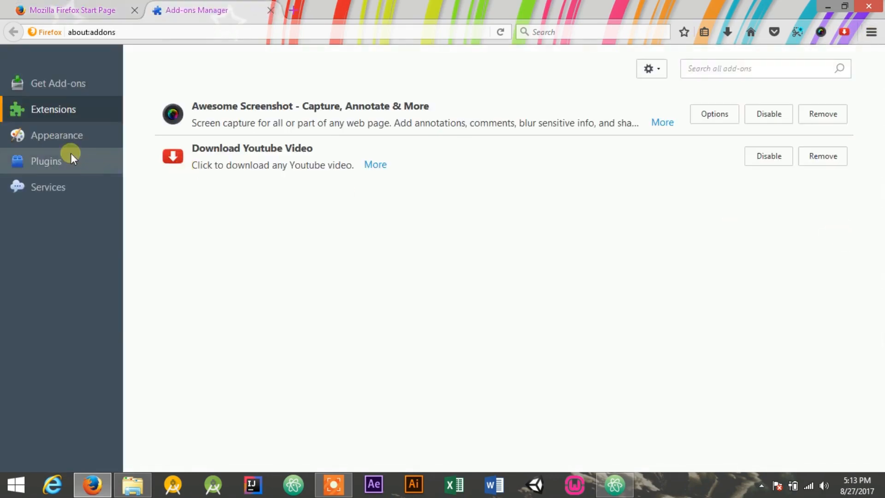
{"action": "left_click", "coordinate": [650, 68]}
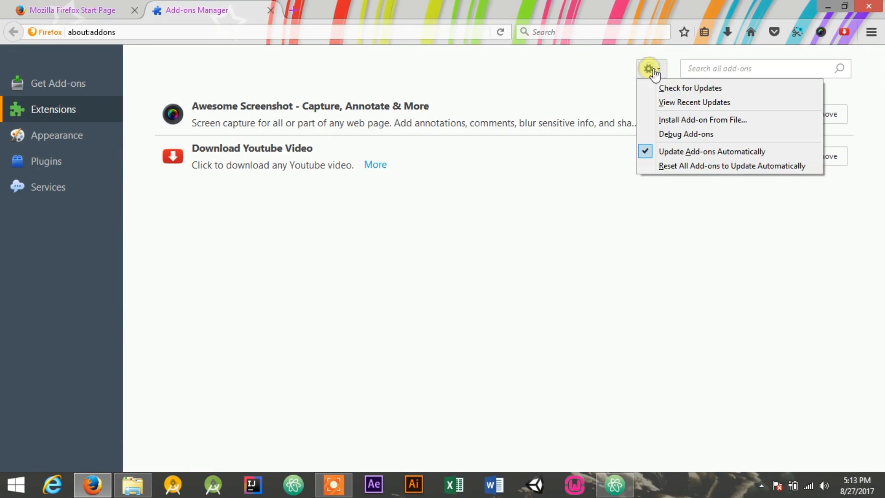
{"action": "left_click", "coordinate": [686, 133]}
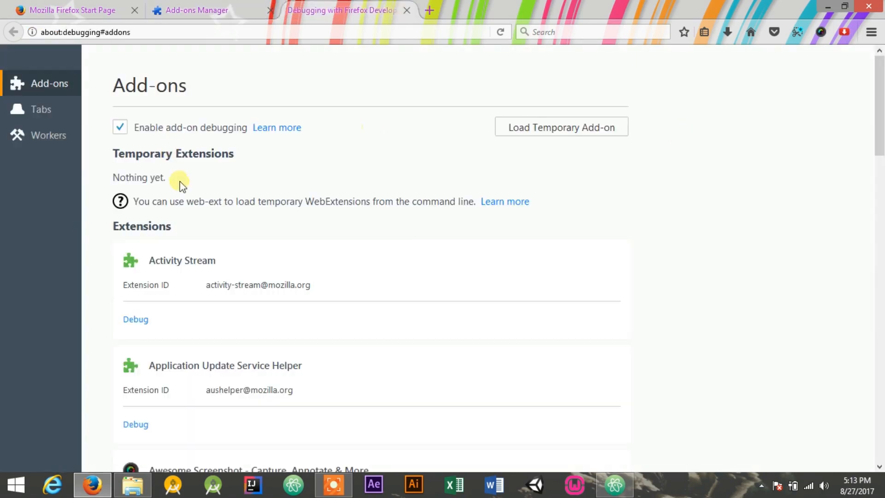
{"action": "left_click", "coordinate": [560, 127]}
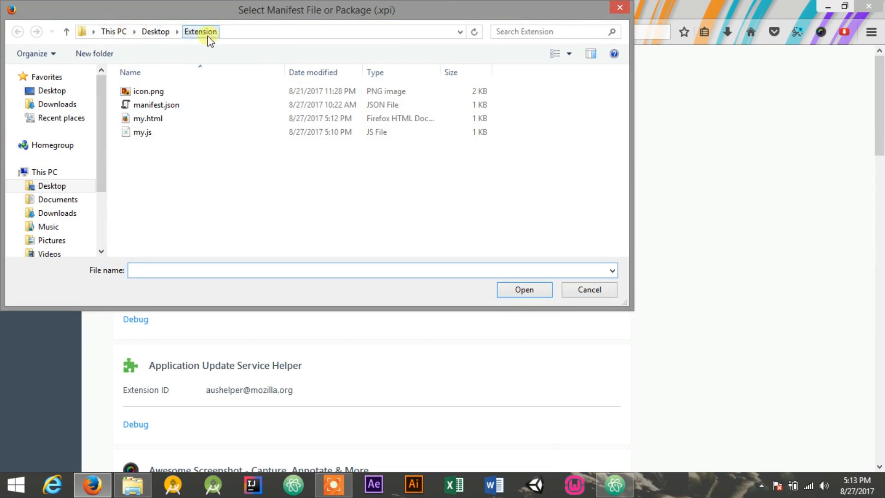
- Load manifest.json from Desktop\Extension so SnatchDreams appears as a temporary extension
{"action": "left_click", "coordinate": [155, 104]}
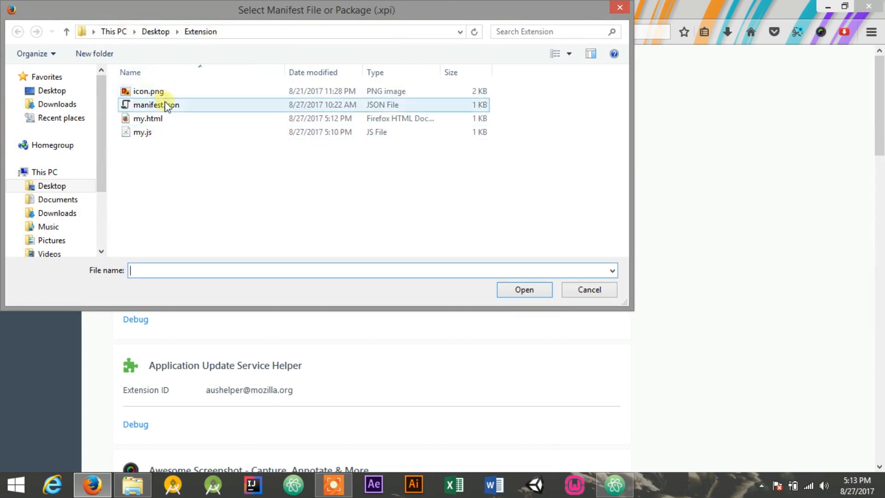
{"action": "left_click", "coordinate": [155, 104]}
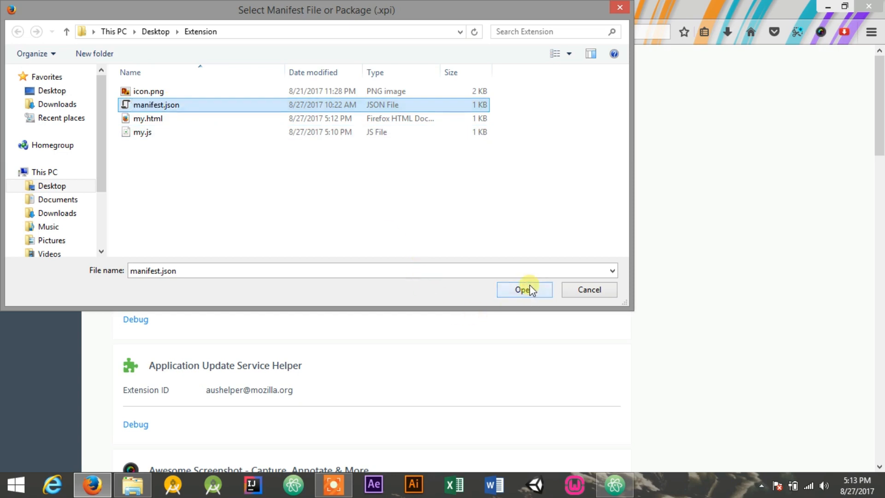
{"action": "left_click", "coordinate": [524, 289]}
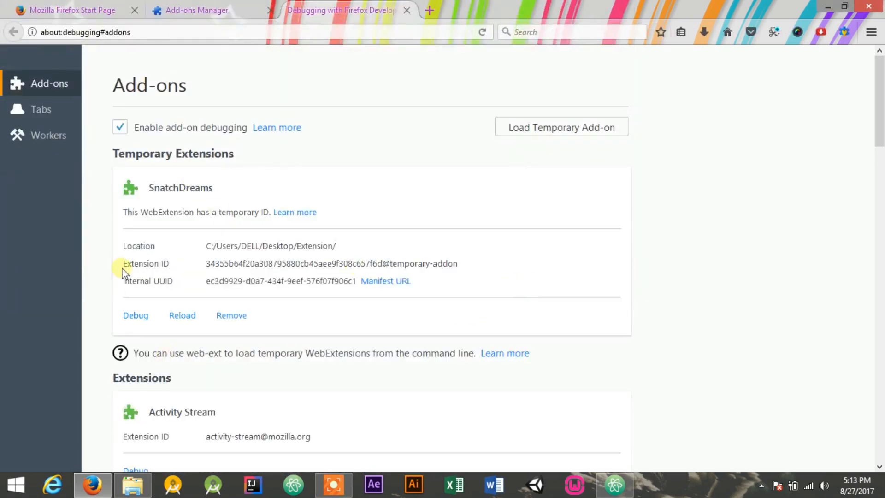
{"action": "mouse_move", "coordinate": [383, 361]}
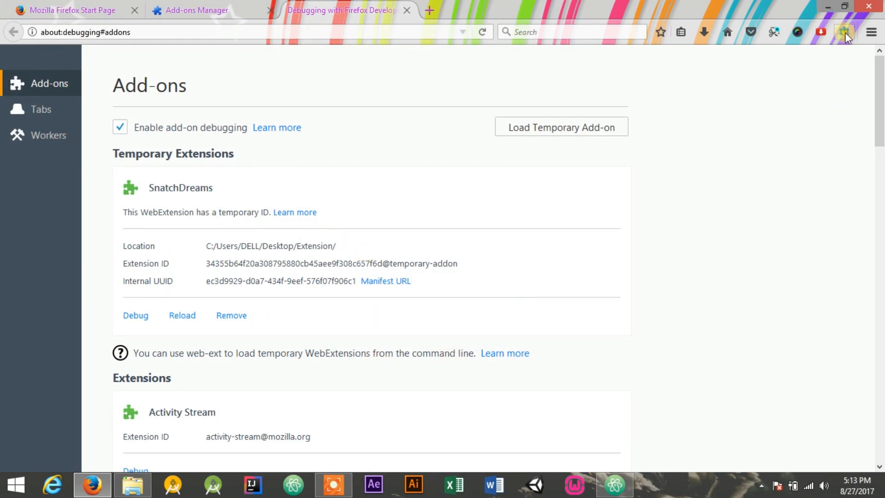
- Test the SnatchDreams popup: Click Me becomes You Clicked Me and Login loads inside the popup
{"action": "left_click", "coordinate": [845, 32]}
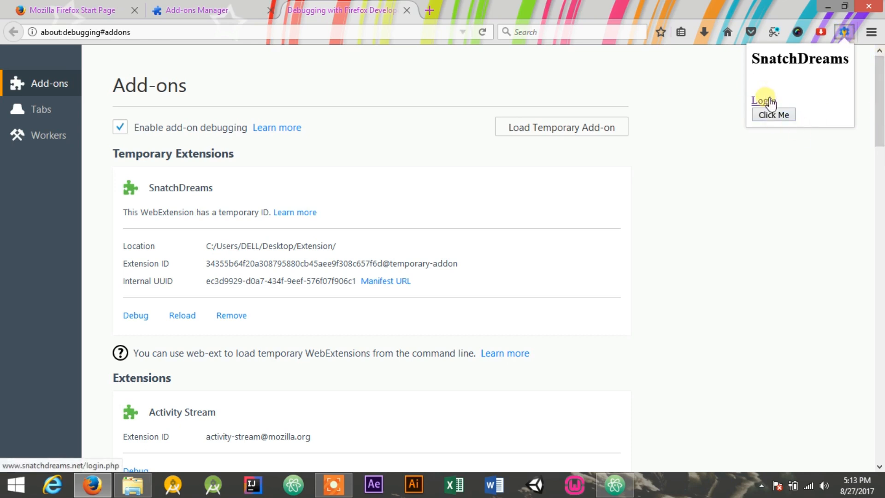
{"action": "left_click", "coordinate": [774, 114]}
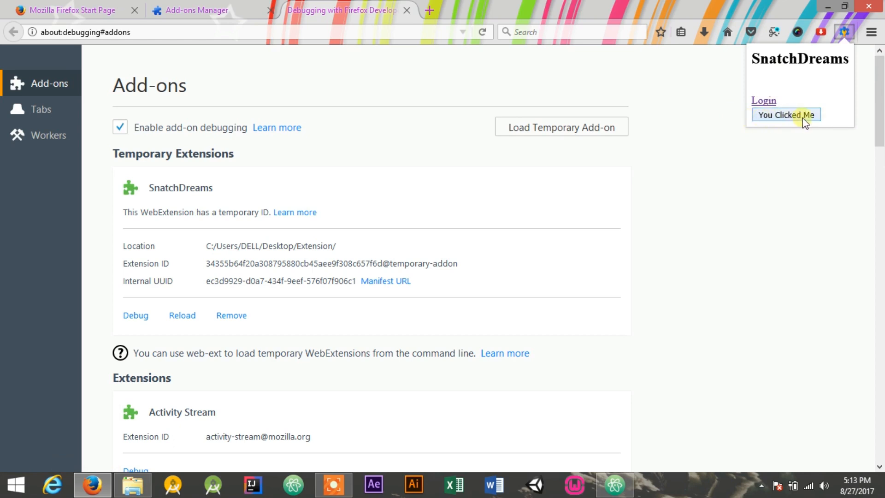
{"action": "mouse_move", "coordinate": [525, 266]}
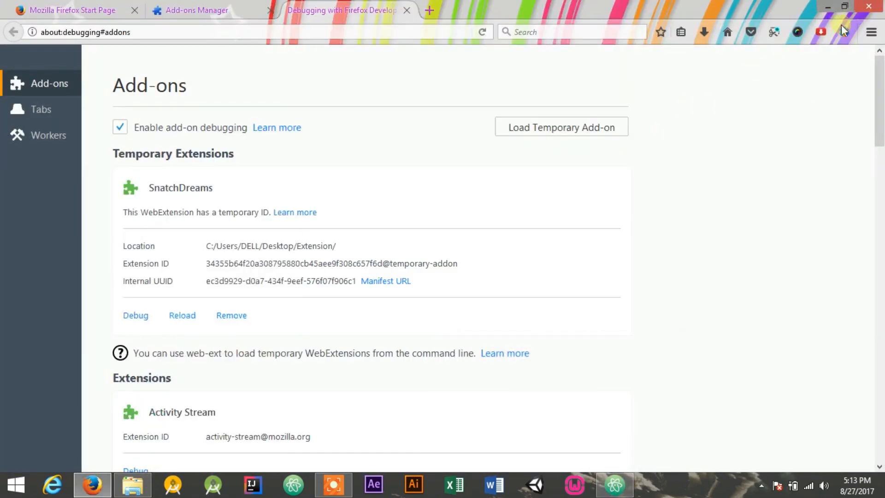
{"action": "left_click", "coordinate": [844, 32]}
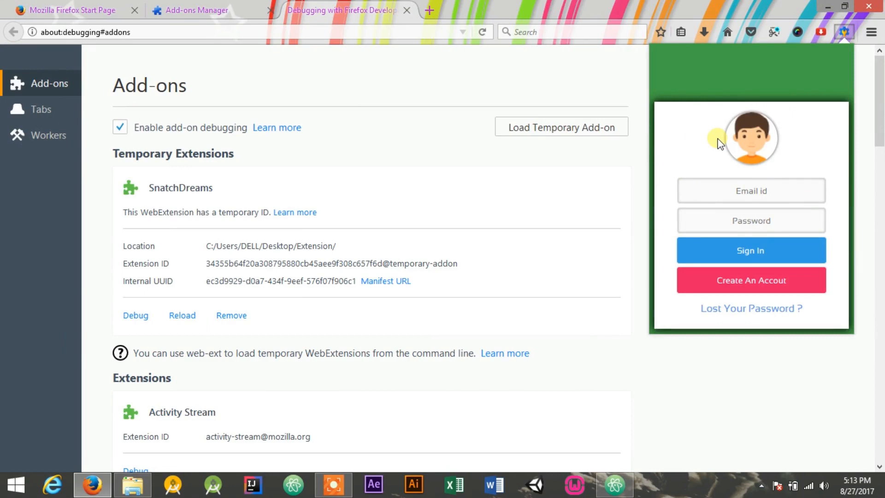
{"action": "mouse_move", "coordinate": [790, 6]}
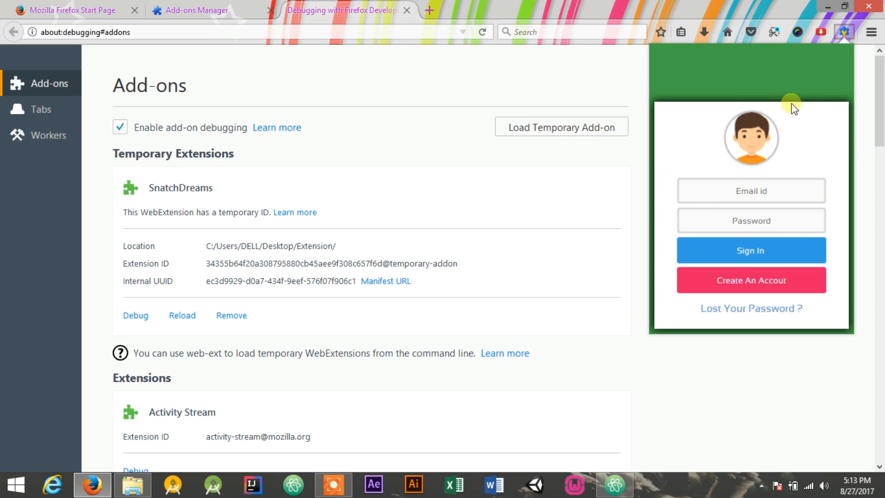
{"action": "mouse_move", "coordinate": [829, 19]}
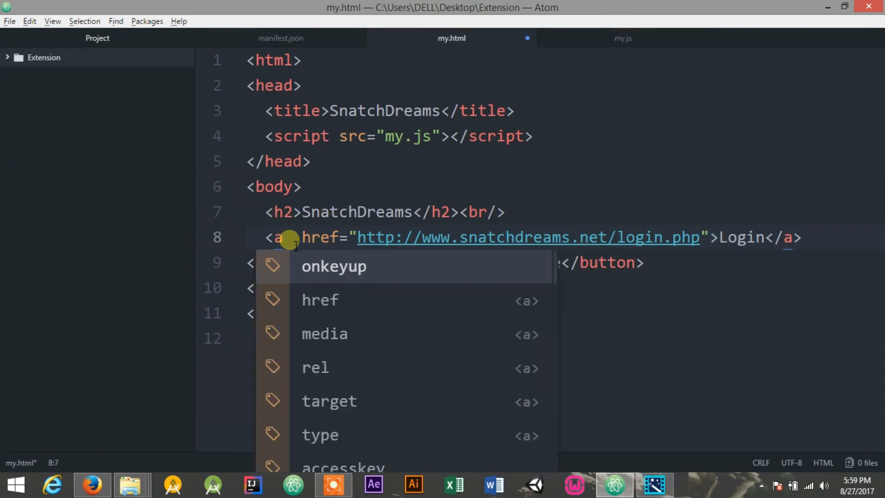
- Add target="_blank" to the Login link in my.html so it opens in a new tab
{"action": "type", "text": "target=\"_blank"}
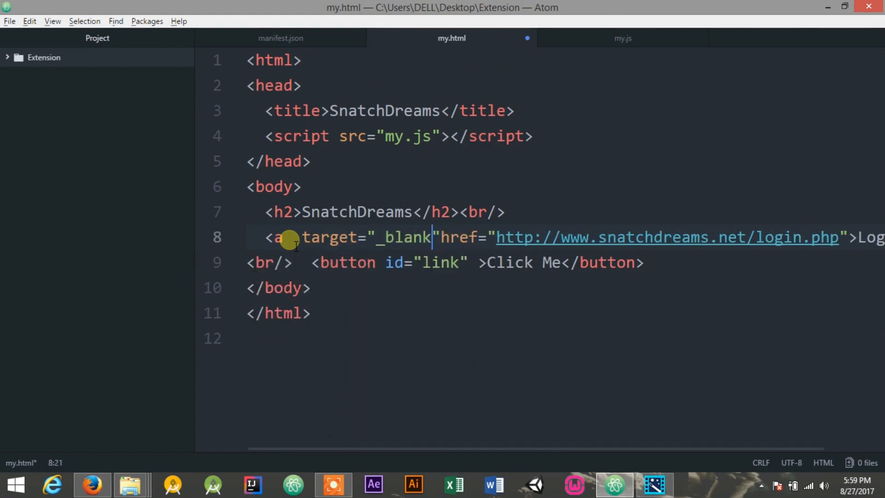
{"action": "type", "text": "\" \""}
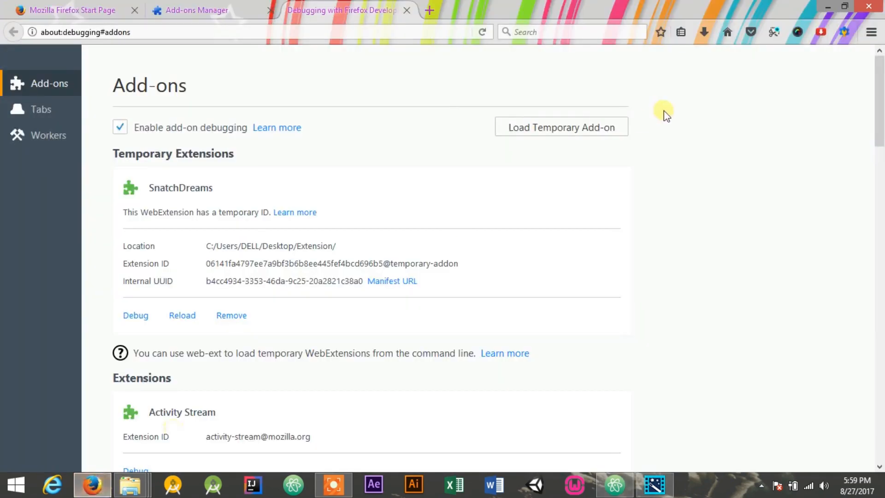
- Launch the snatchdreams.net sign-in page in a new tab via the popup's Login link
{"action": "left_click", "coordinate": [843, 32]}
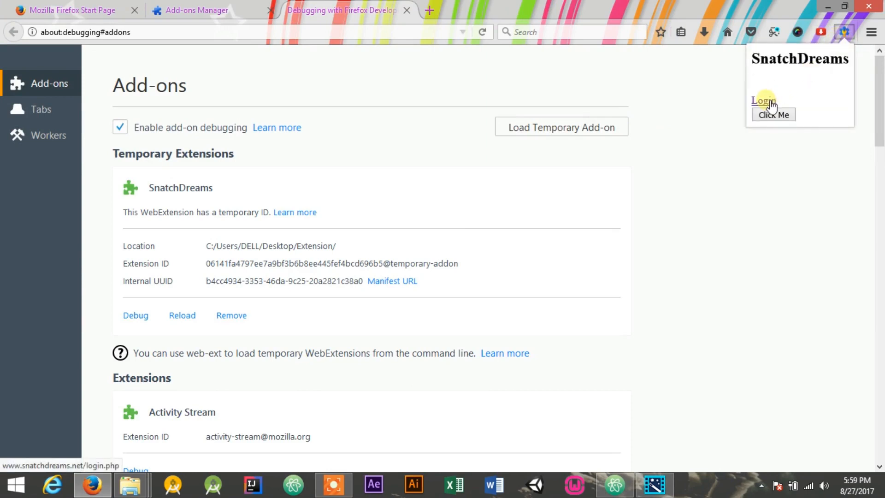
{"action": "left_click", "coordinate": [764, 101]}
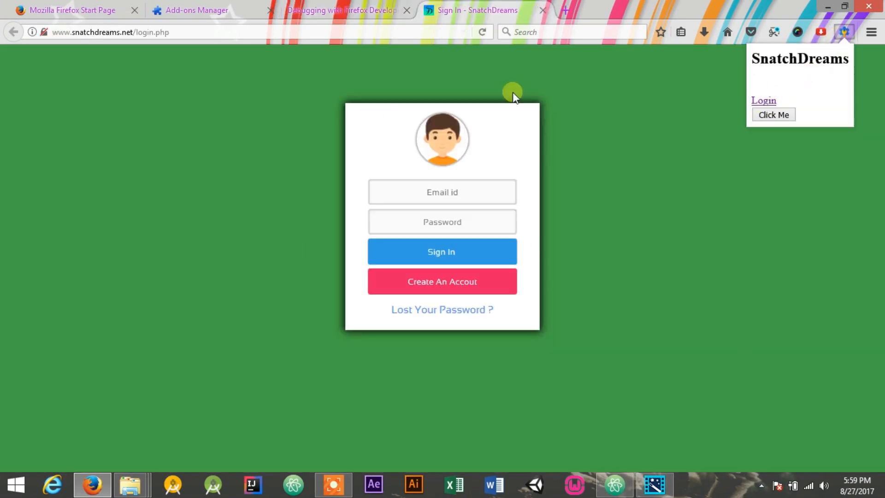
{"action": "mouse_move", "coordinate": [139, 62]}
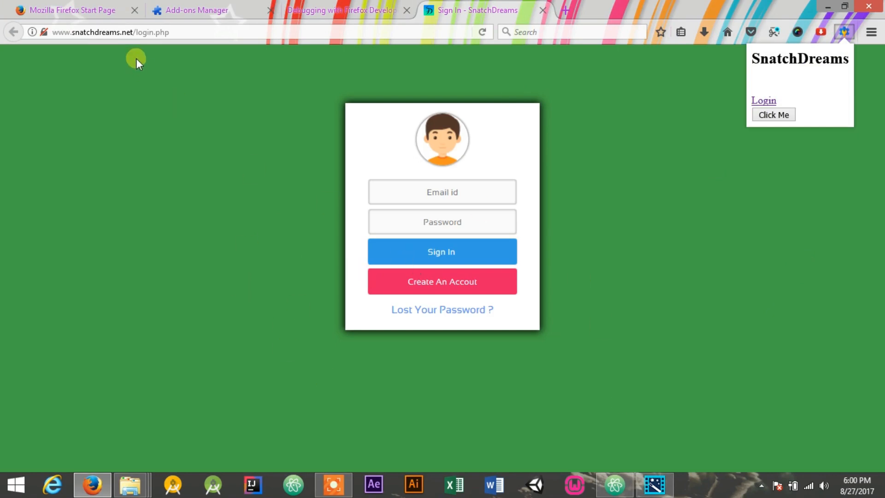